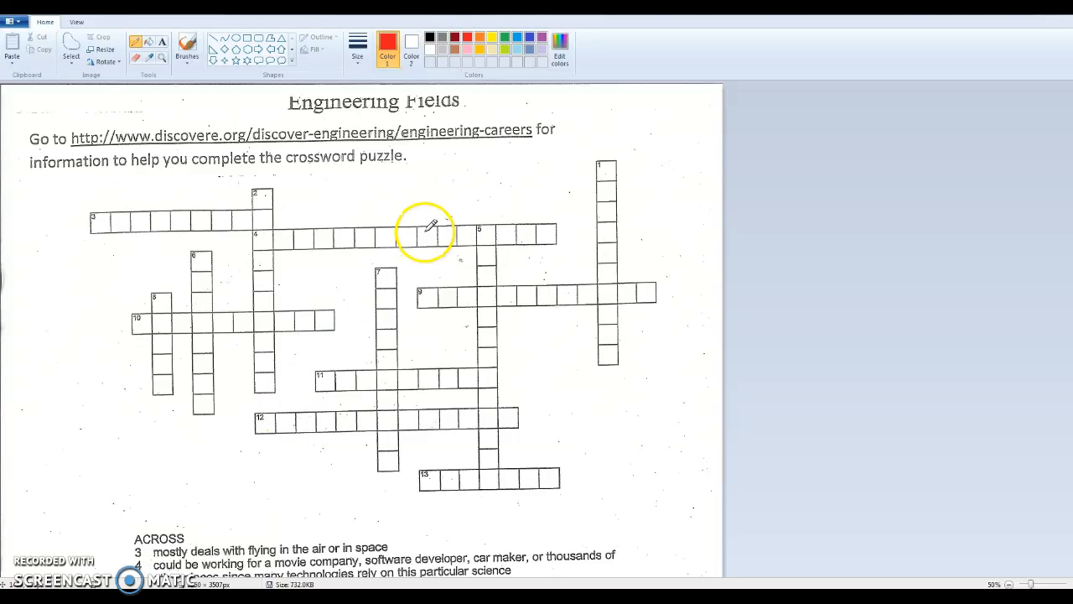
pyautogui.moveTo(352, 226)
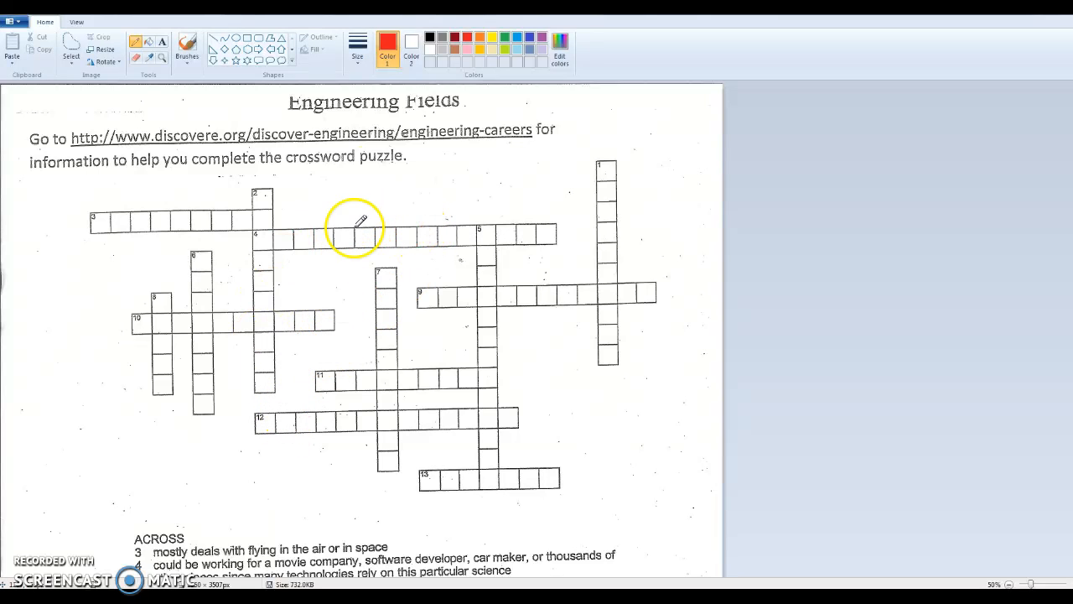
pyautogui.moveTo(327, 288)
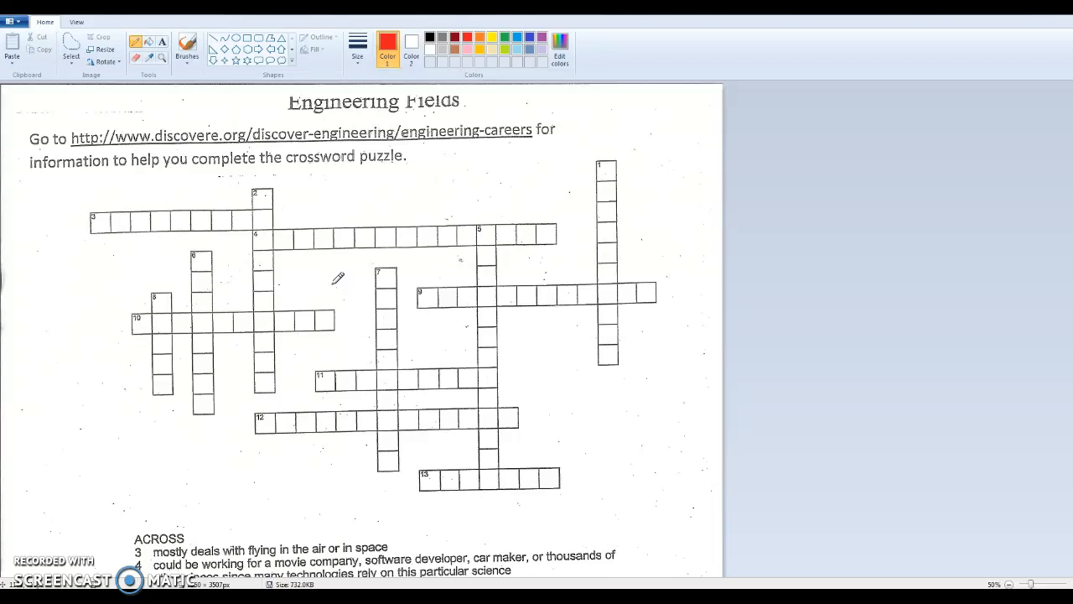
# Draw a red pencil loop around the discovere.org address on the Engineering Fields crossword.
pyautogui.scroll(-3)
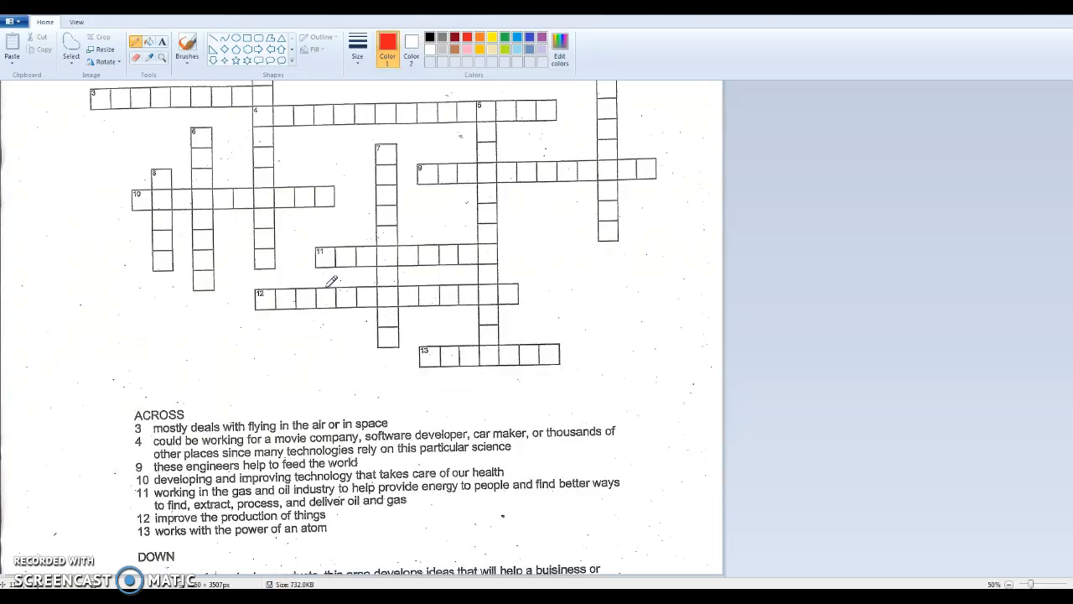
pyautogui.scroll(-3)
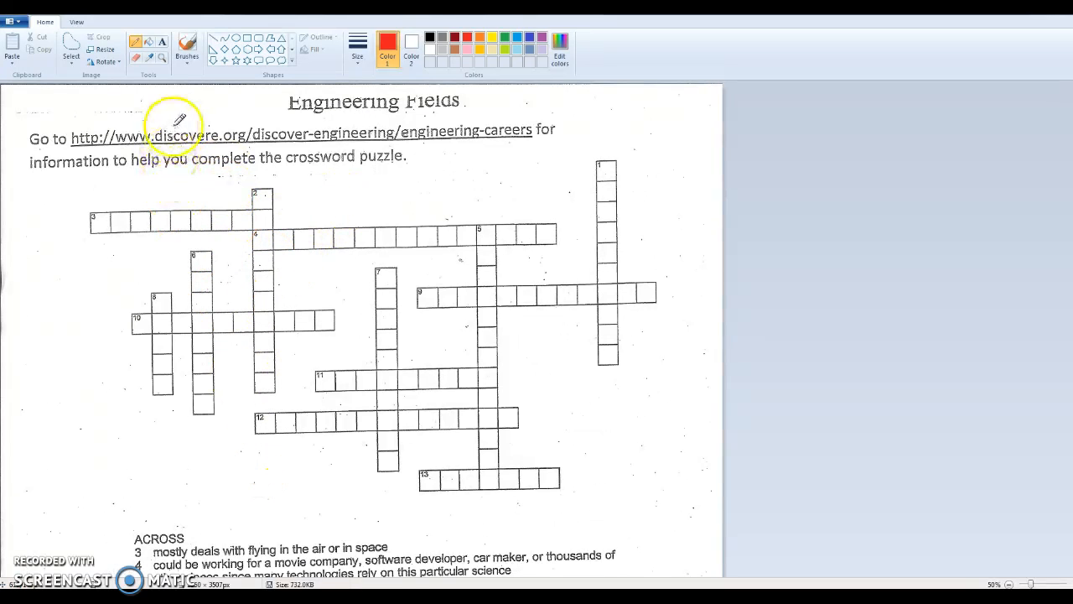
pyautogui.moveTo(482, 109)
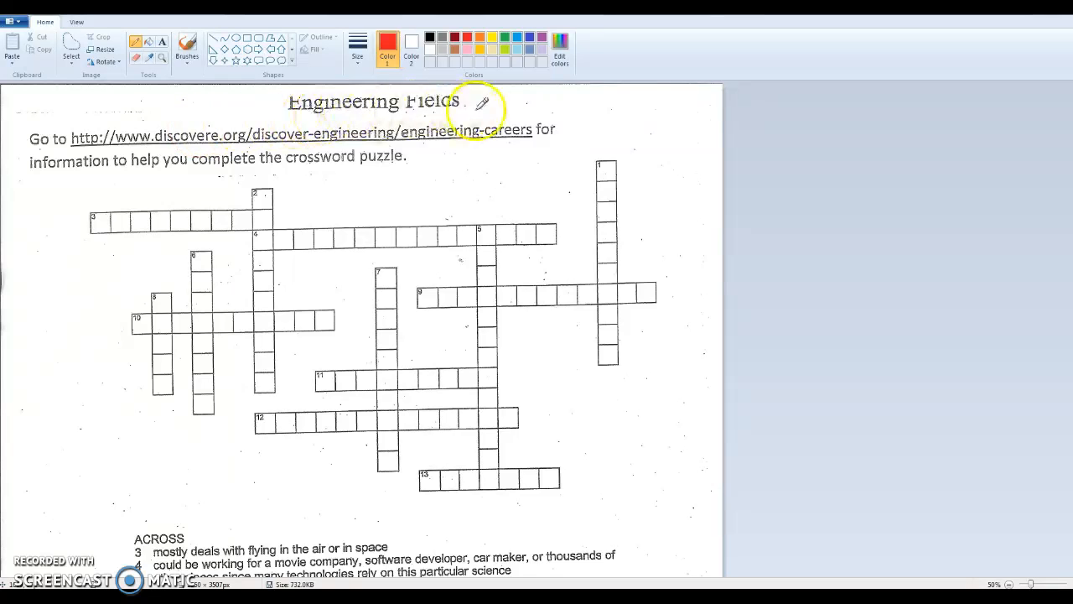
pyautogui.moveTo(360, 134)
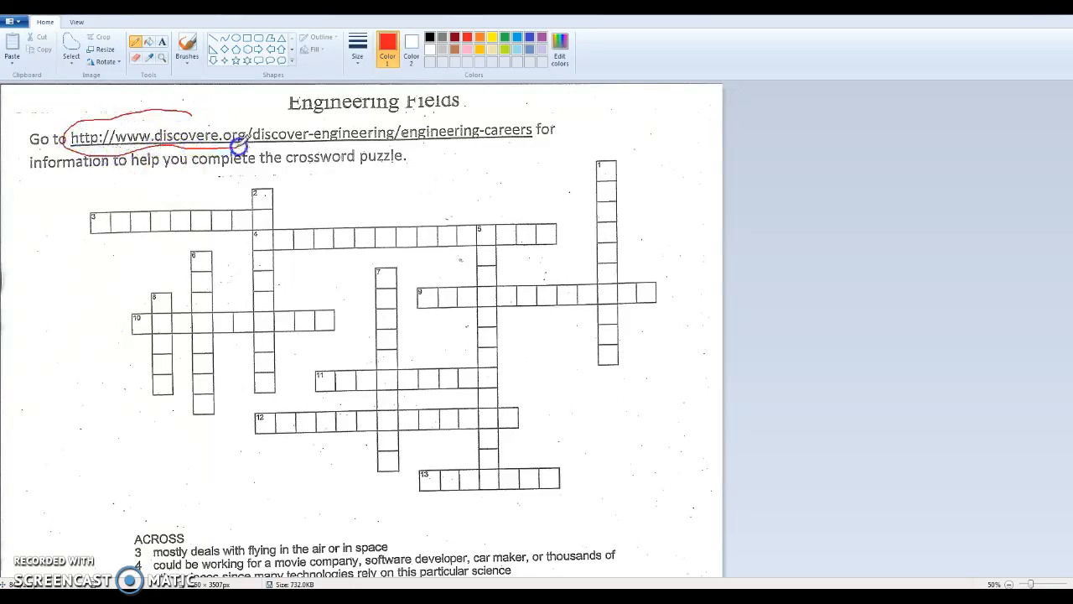
pyautogui.moveTo(239, 147); pyautogui.dragTo(192, 113)
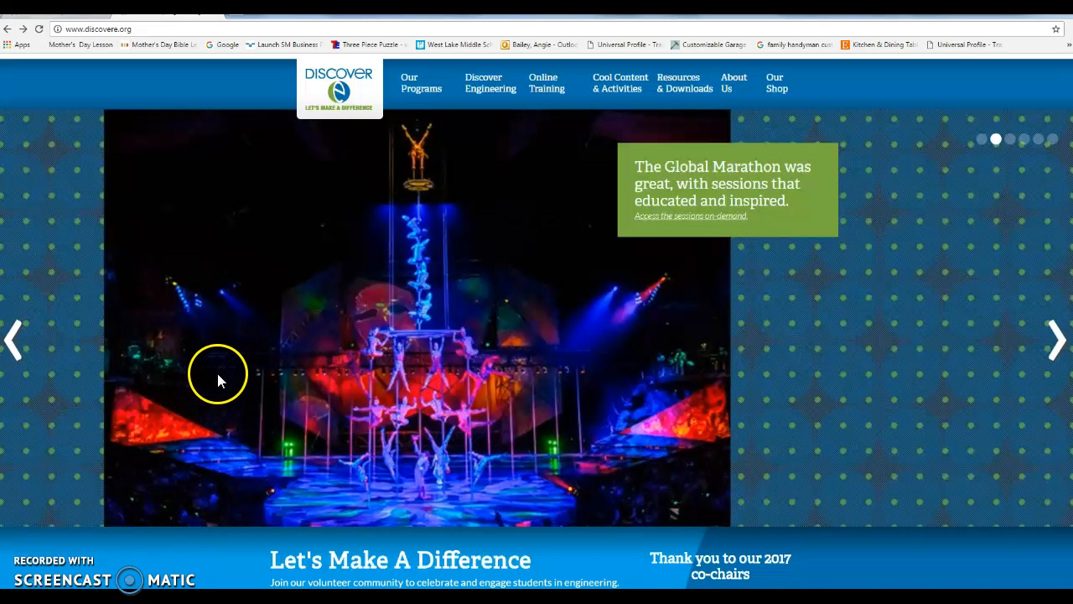
pyautogui.moveTo(537, 176)
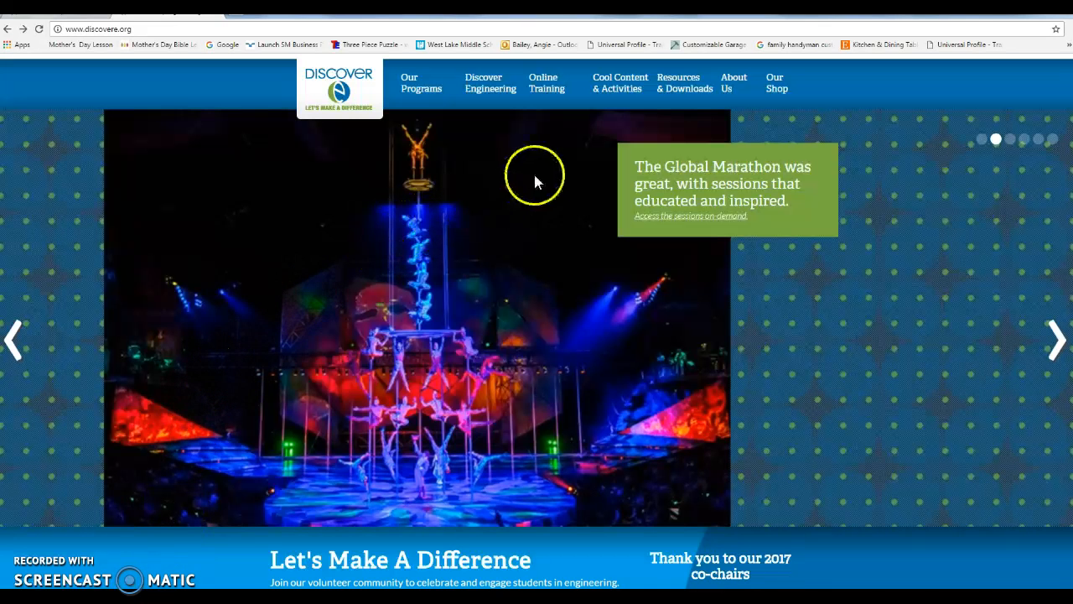
# Go through Discover Engineering to Engineering Careers and open the Civil Engineering page.
pyautogui.click(491, 82)
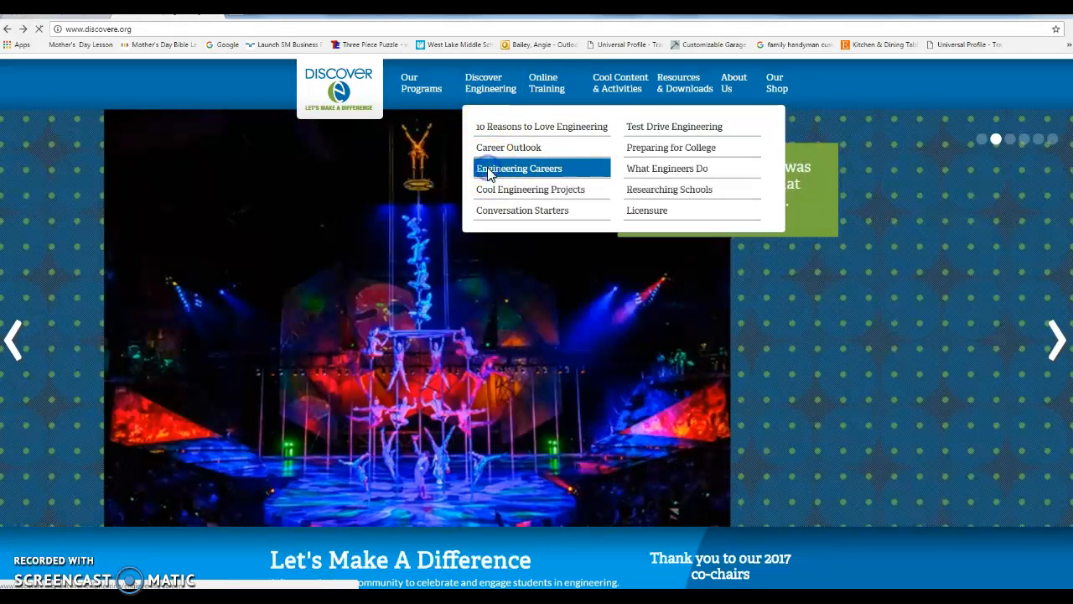
pyautogui.click(519, 168)
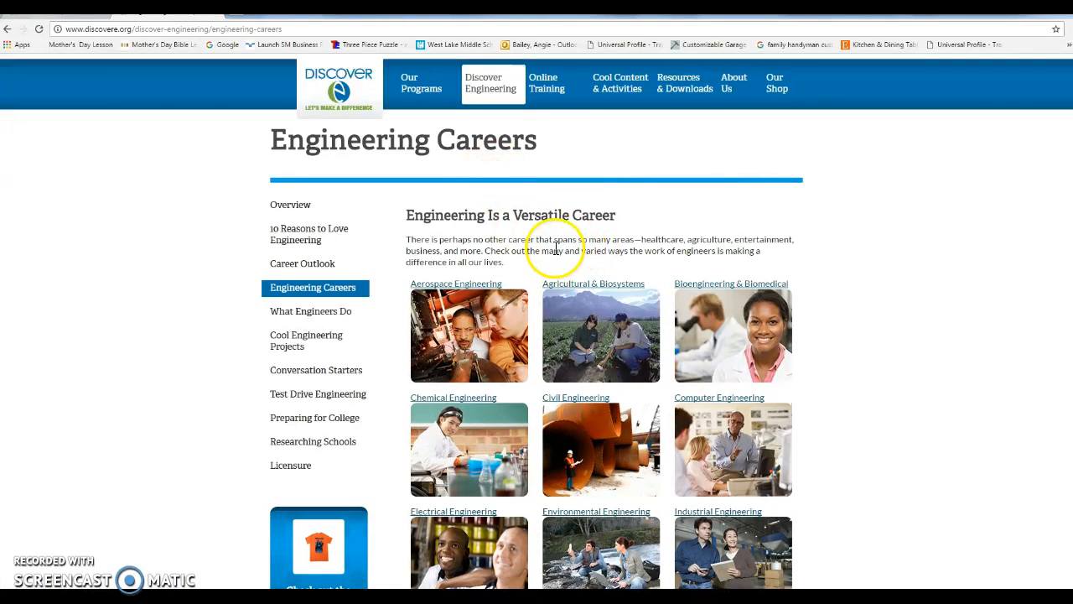
pyautogui.moveTo(428, 292)
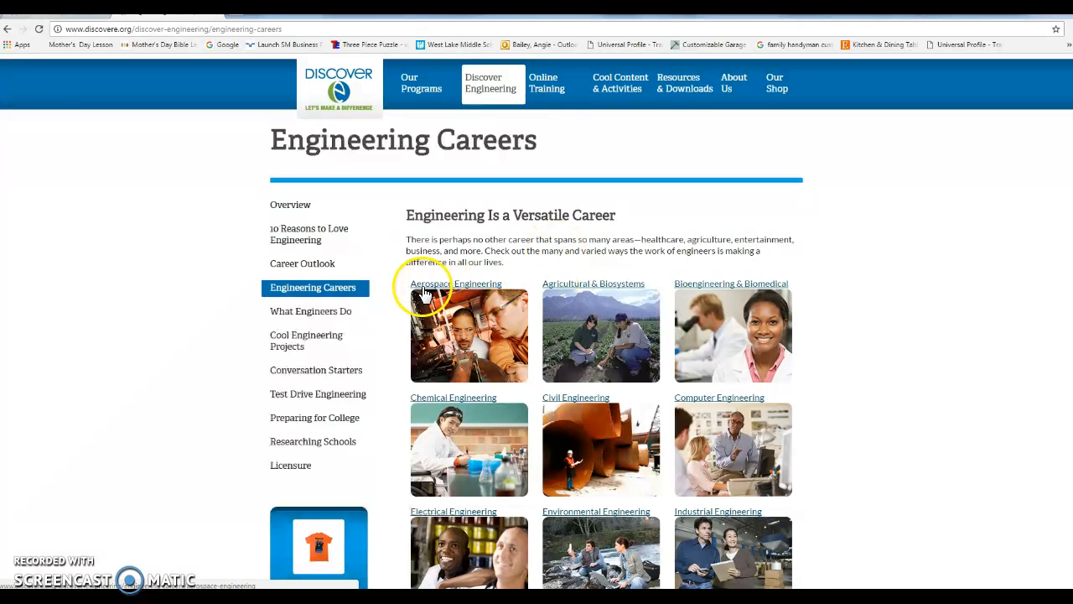
pyautogui.moveTo(550, 410)
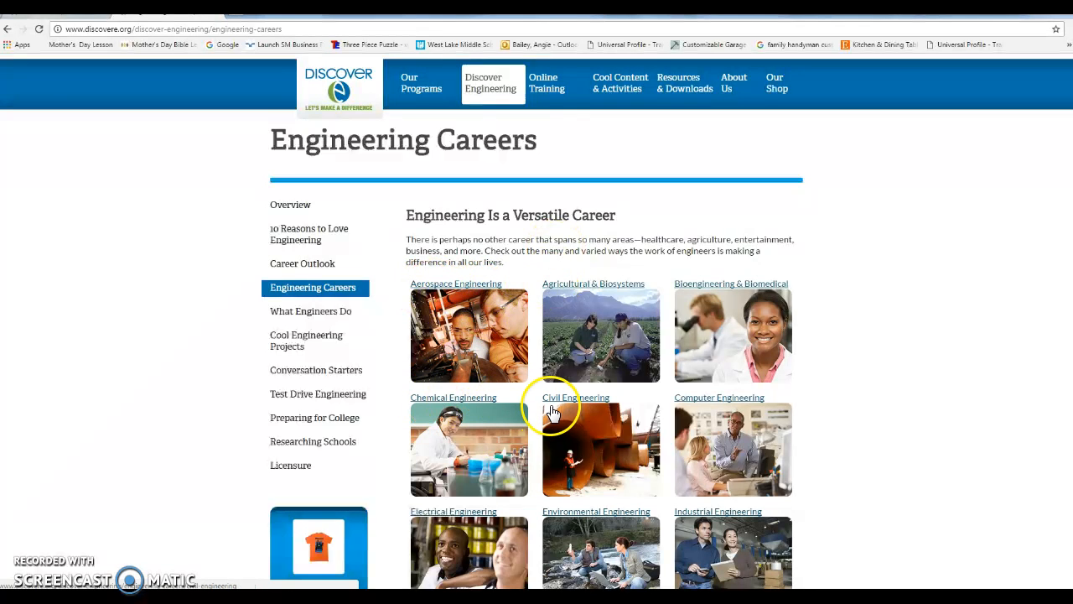
pyautogui.moveTo(568, 402)
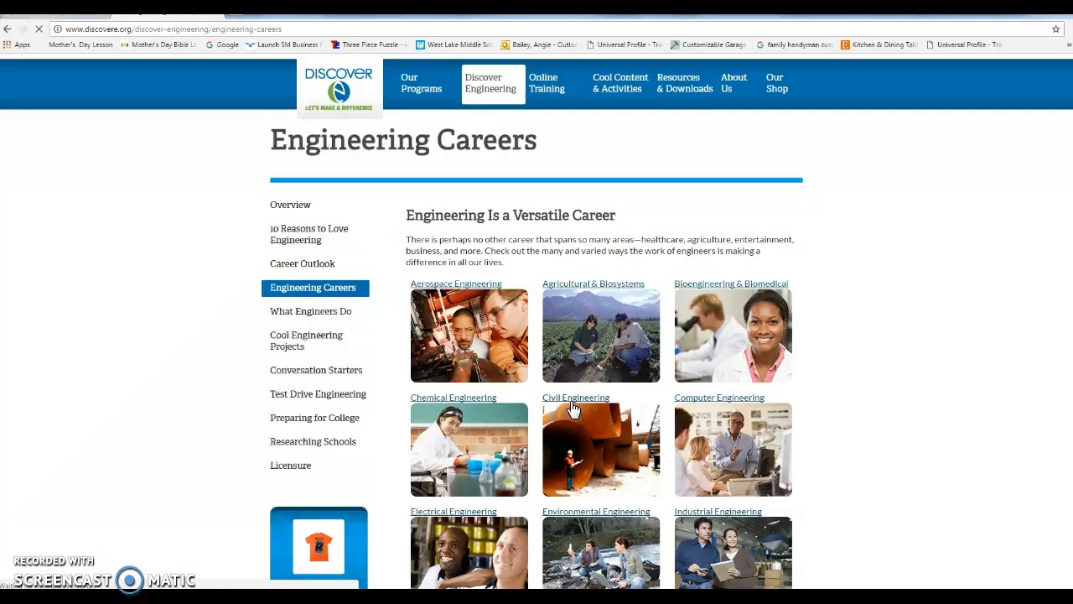
pyautogui.click(576, 396)
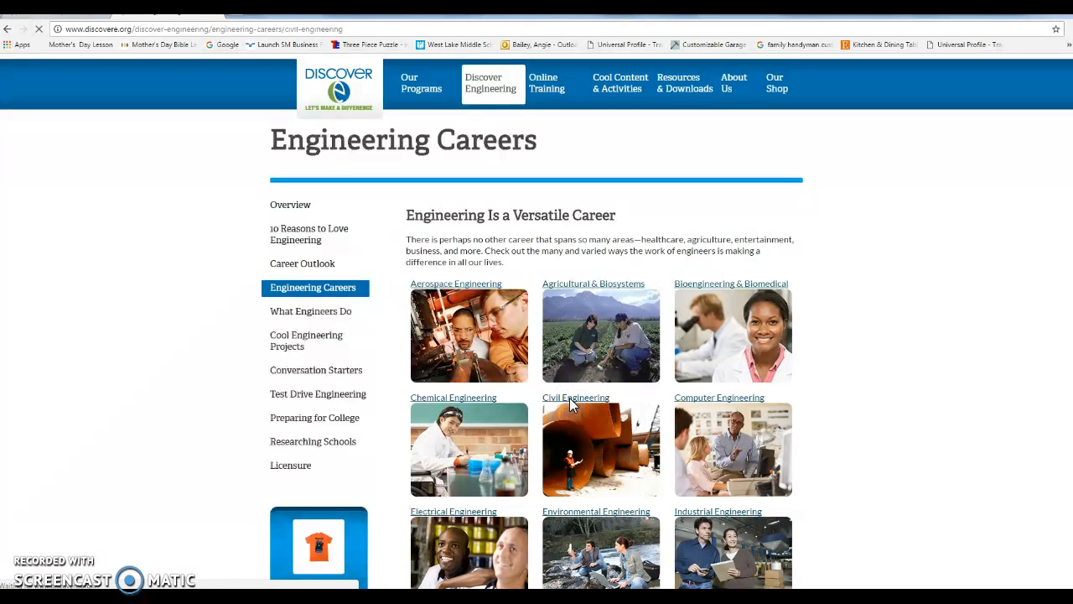
pyautogui.click(576, 397)
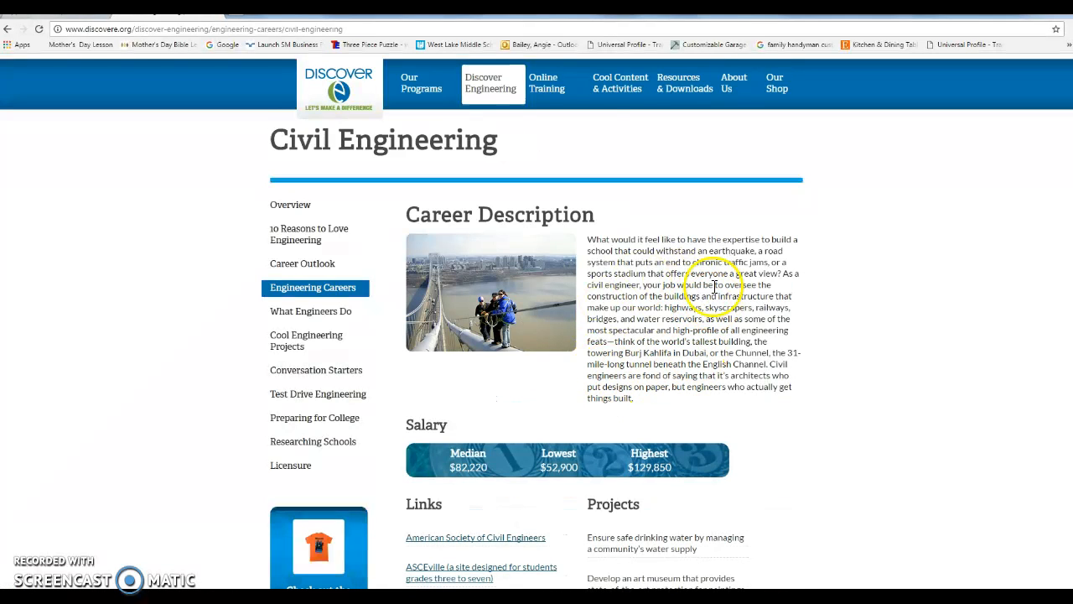
pyautogui.moveTo(678, 272)
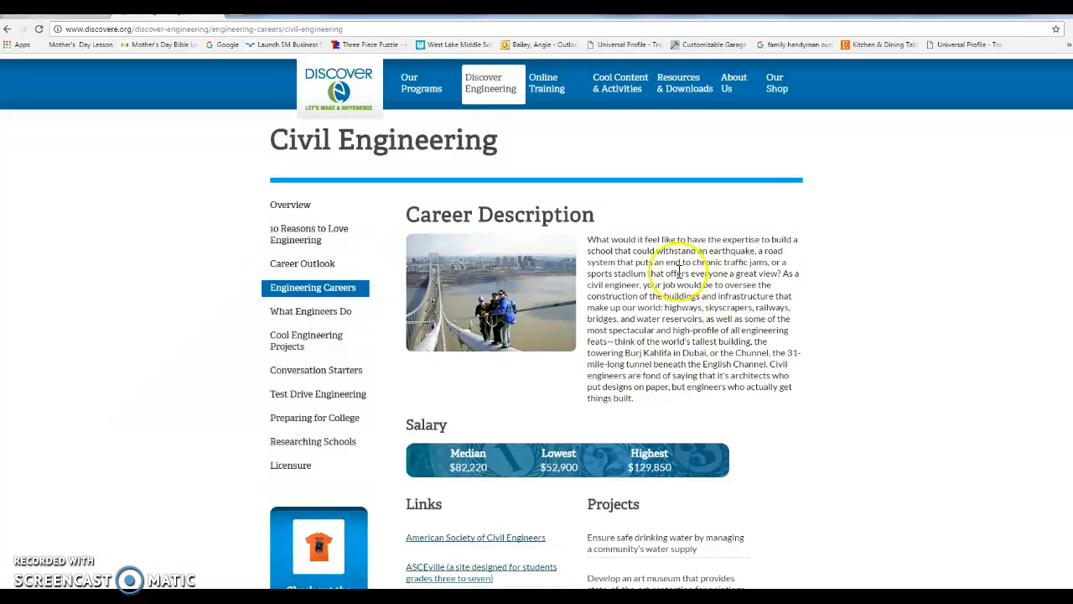
pyautogui.moveTo(675, 352)
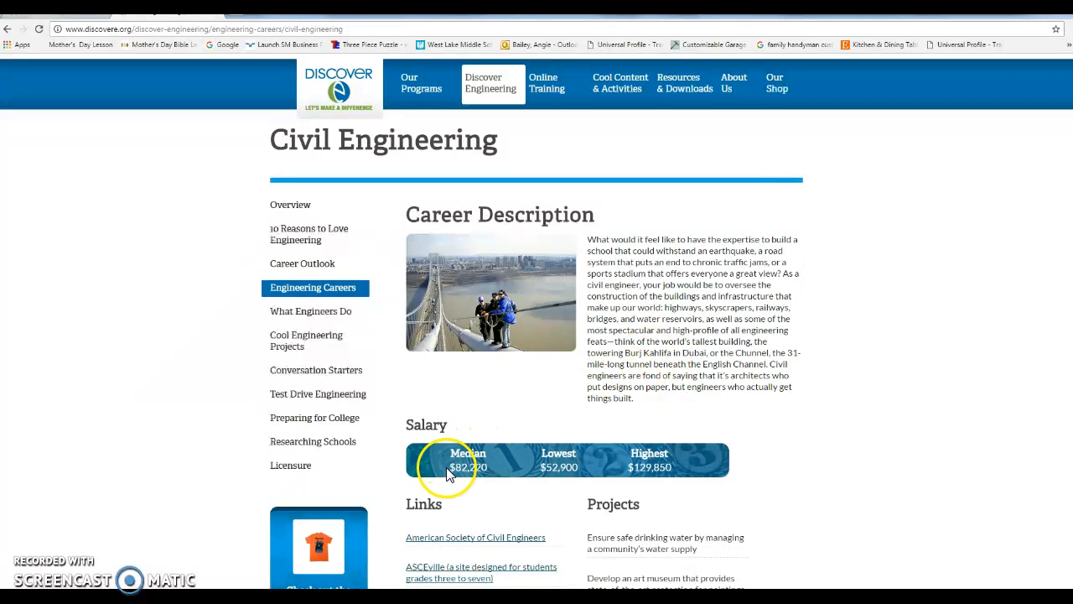
pyautogui.moveTo(466, 509)
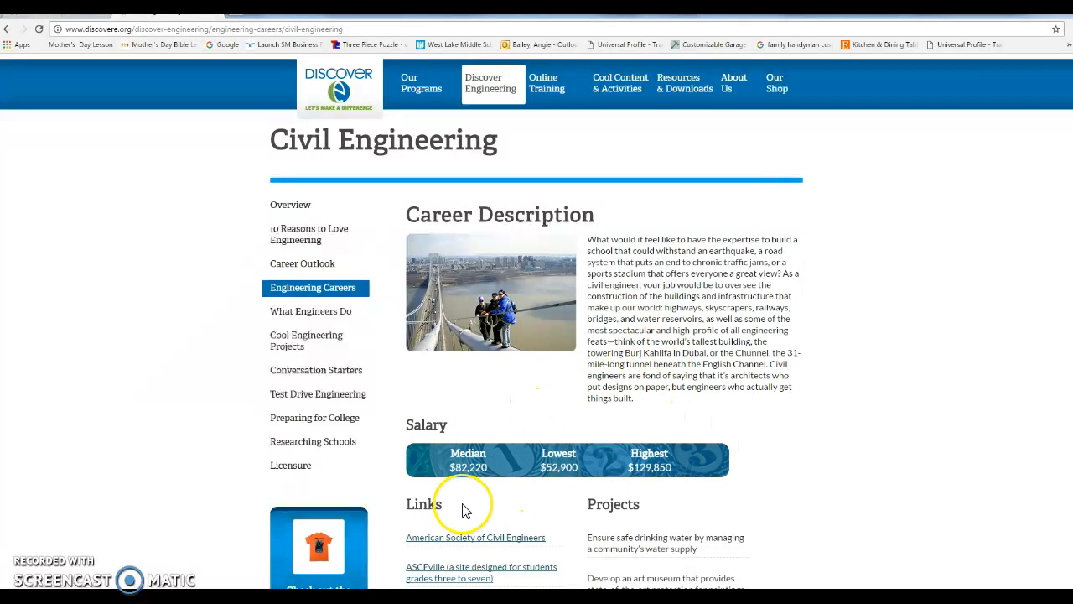
pyautogui.moveTo(675, 343)
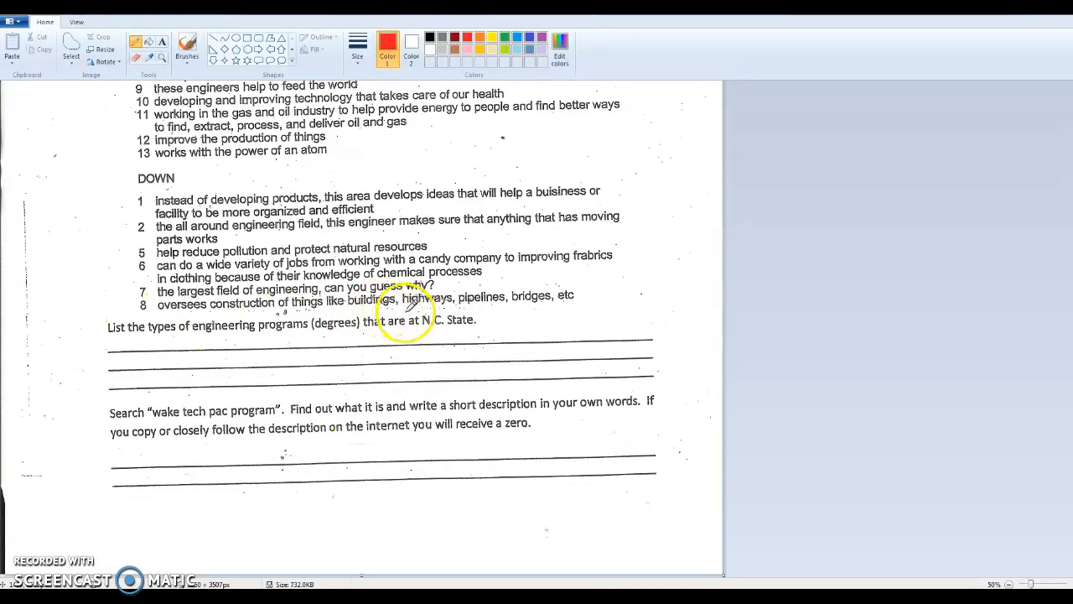
pyautogui.moveTo(482, 340)
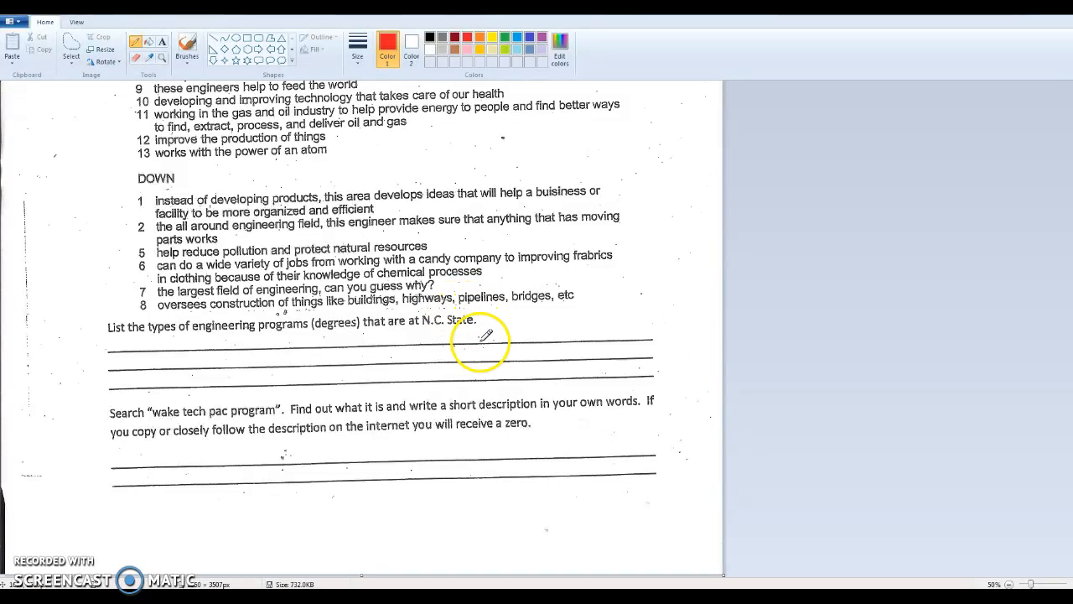
pyautogui.moveTo(131, 394)
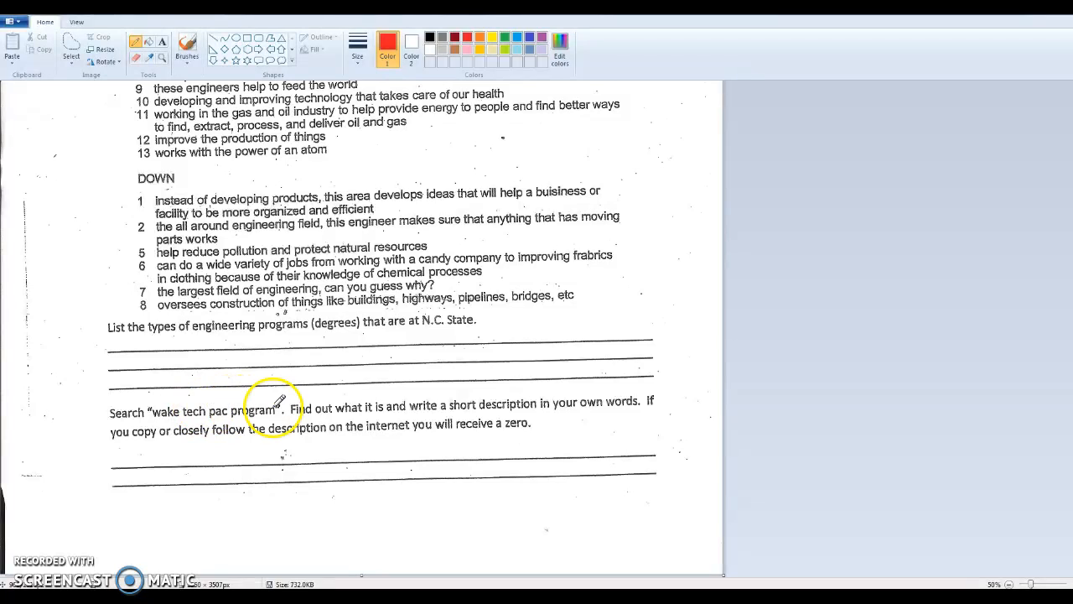
pyautogui.moveTo(310, 477)
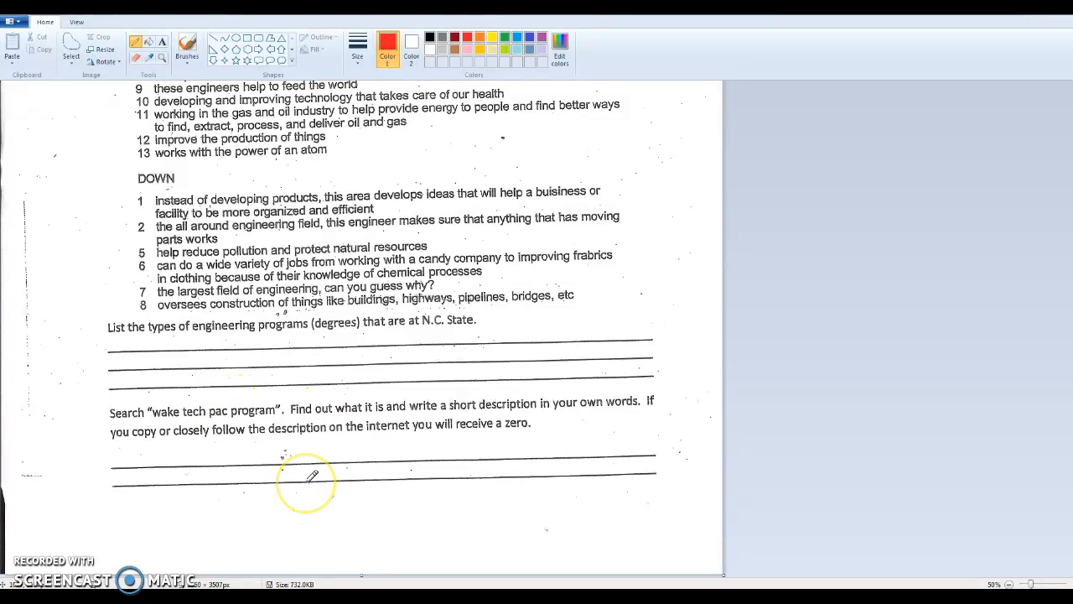
pyautogui.moveTo(301, 403)
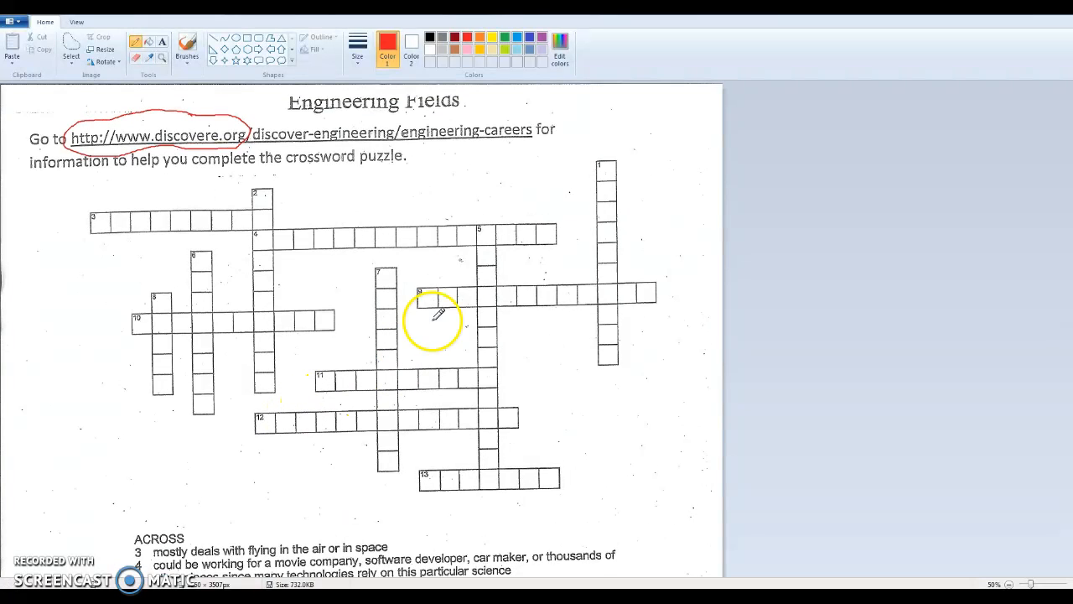
pyautogui.moveTo(239, 237)
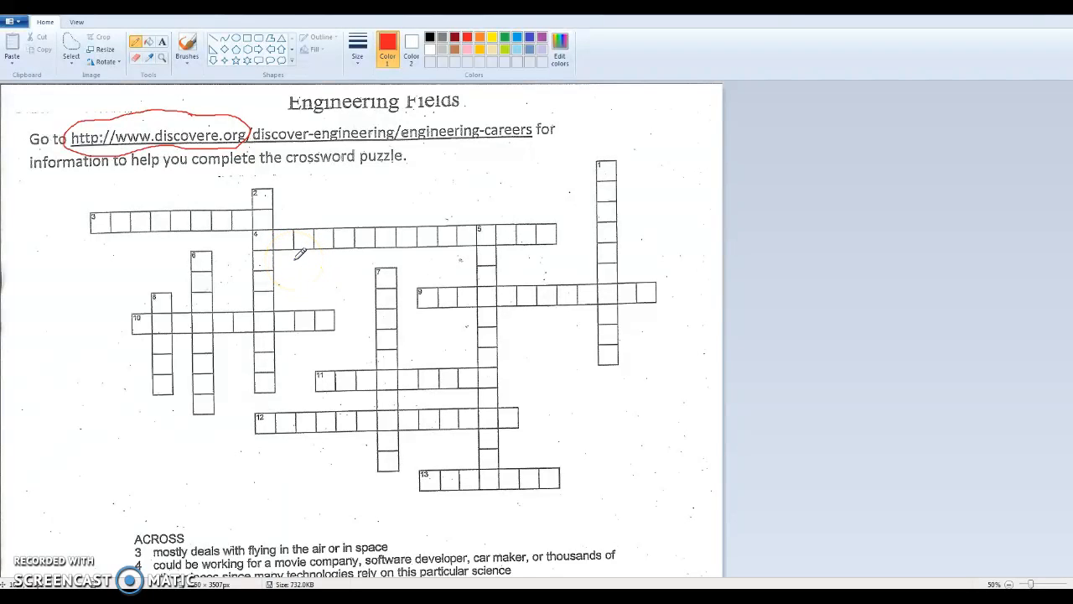
pyautogui.moveTo(237, 545)
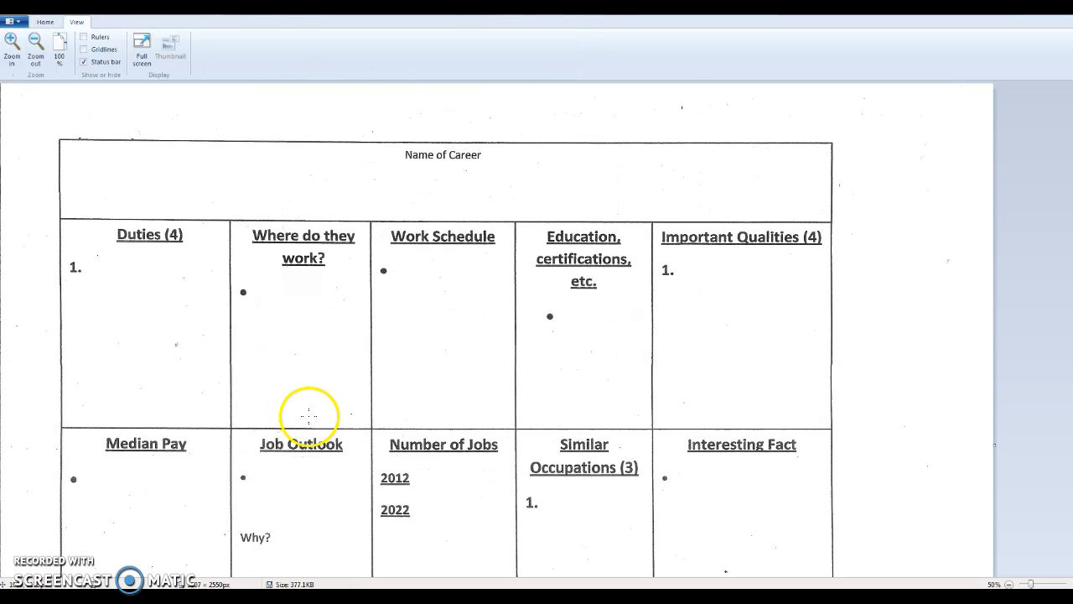
pyautogui.moveTo(308, 198)
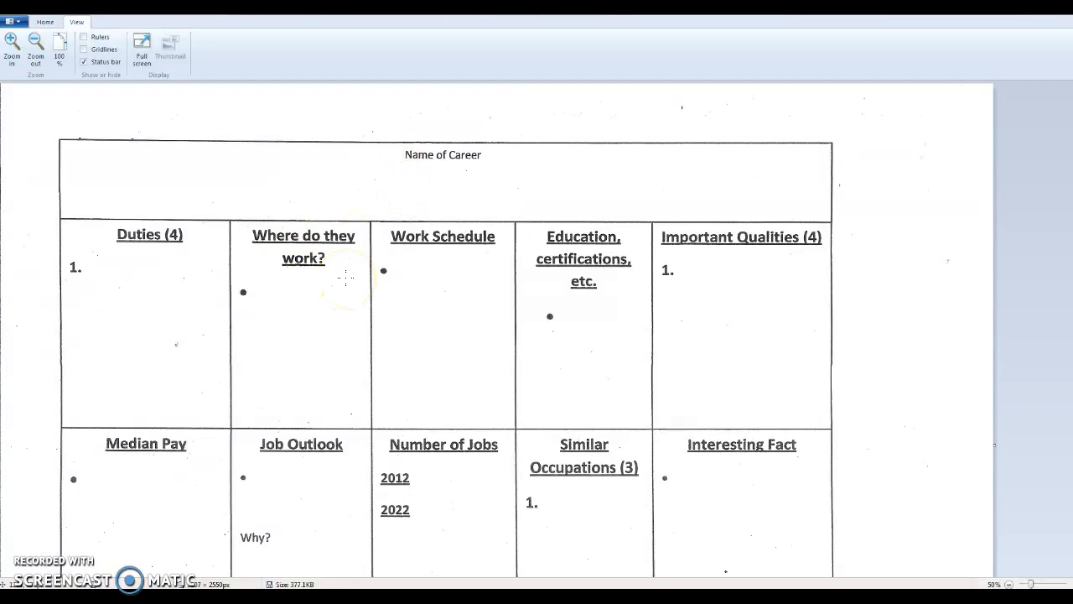
# Scroll through the career chart with its Duties, Median Pay and Job Outlook boxes.
pyautogui.scroll(-3)
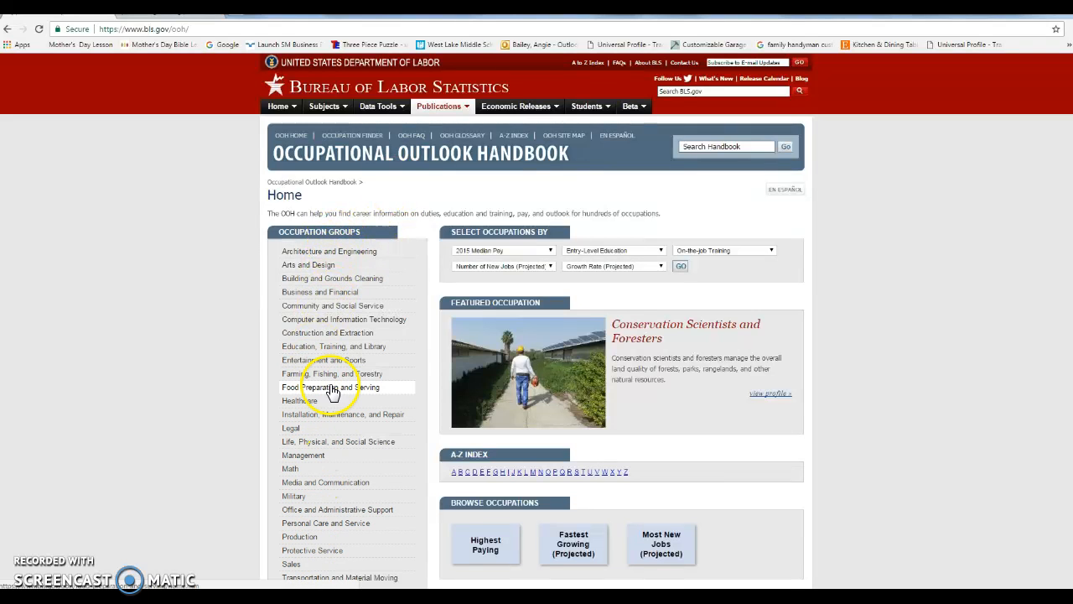
pyautogui.moveTo(482, 250)
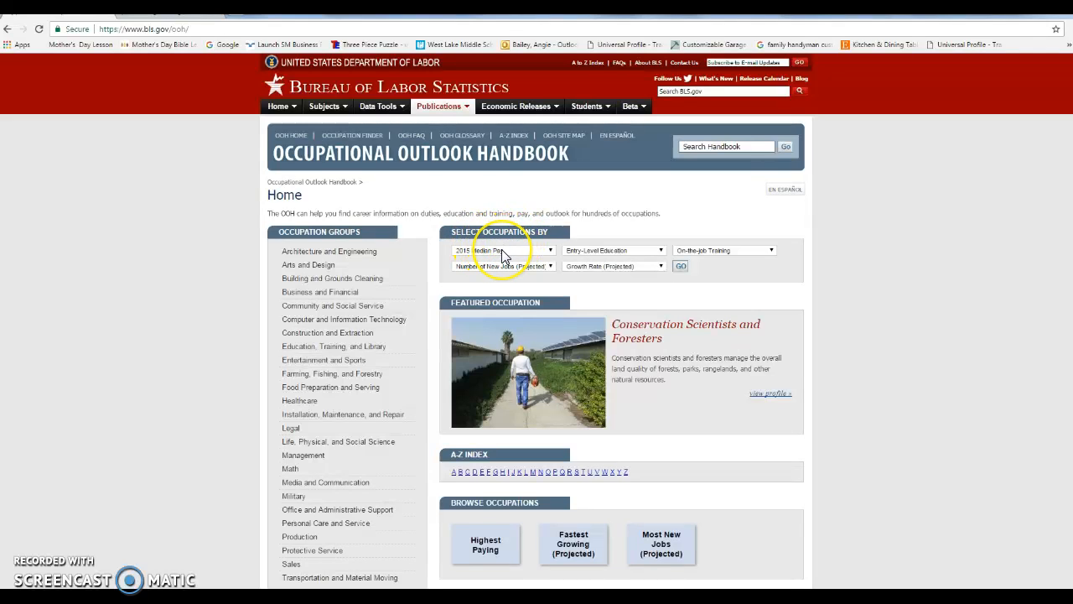
# Search occupations with $55,000–$74,999 median pay requiring a bachelor's degree.
pyautogui.click(503, 250)
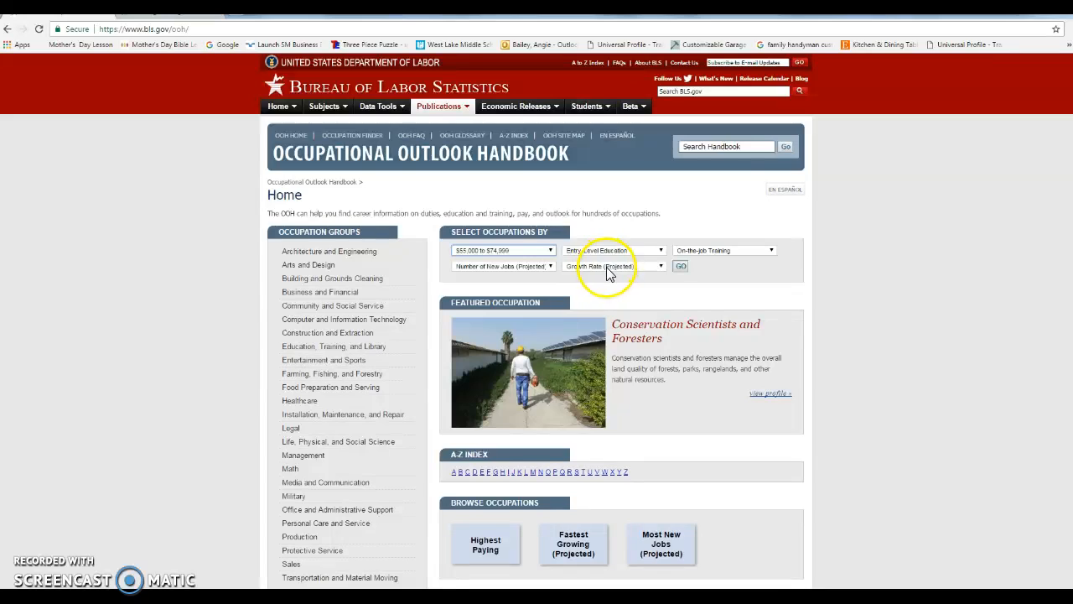
pyautogui.click(614, 250)
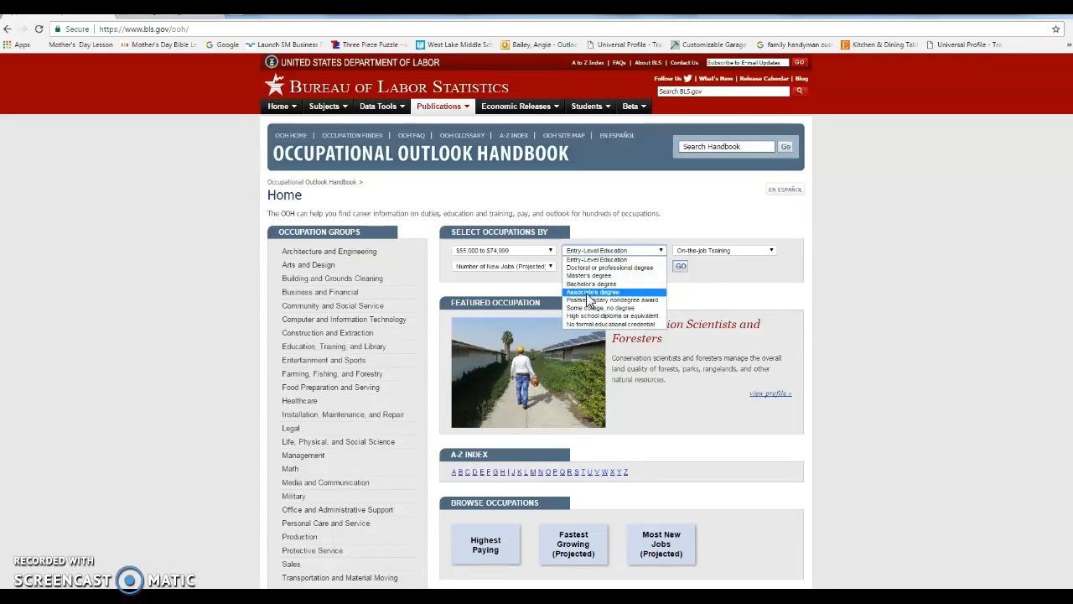
pyautogui.moveTo(591, 284)
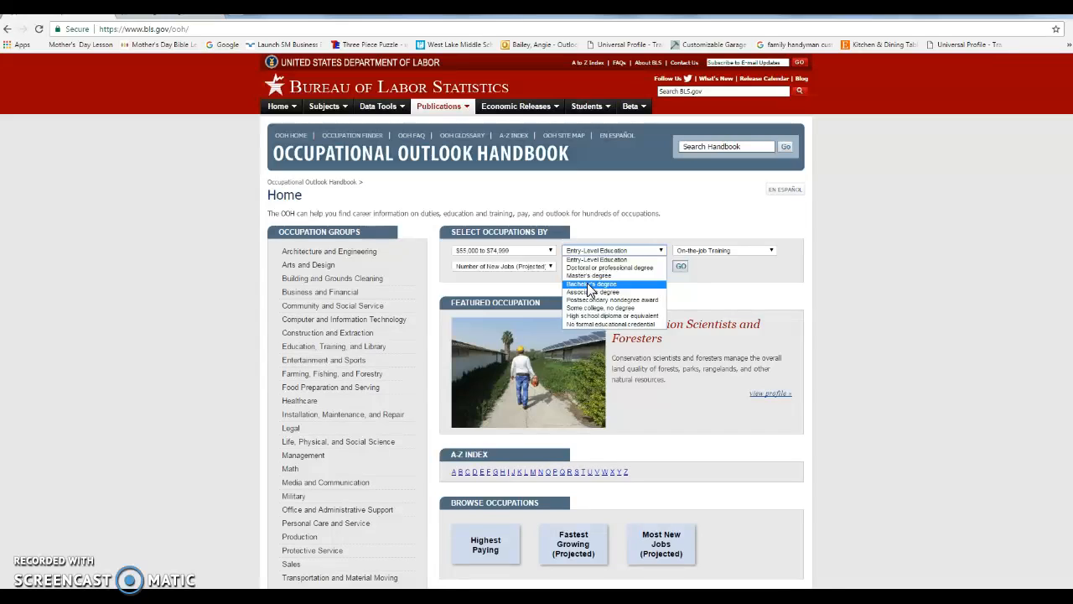
pyautogui.click(591, 284)
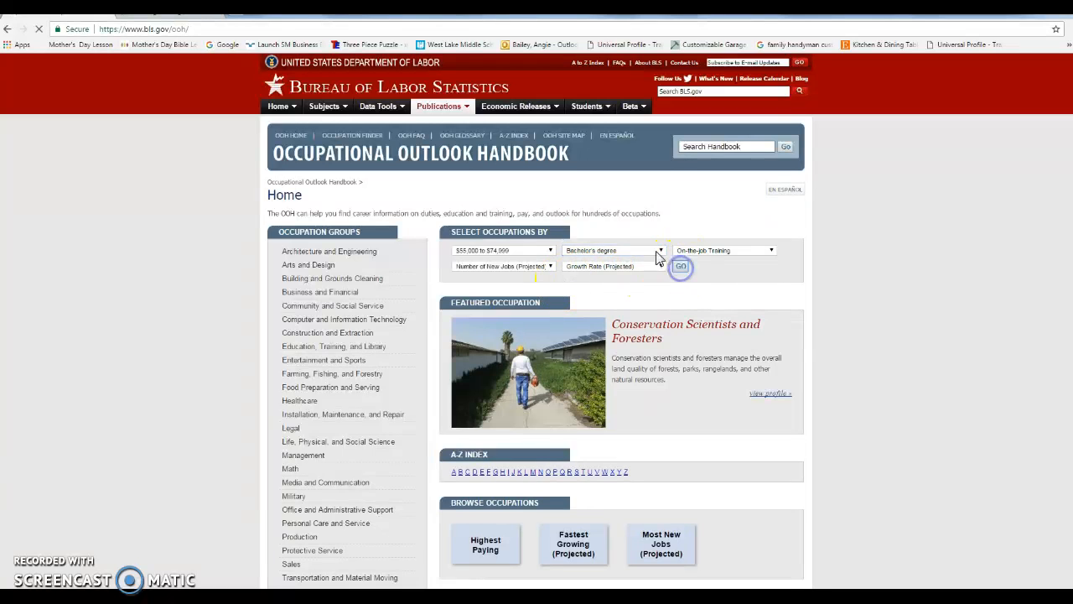
pyautogui.click(679, 266)
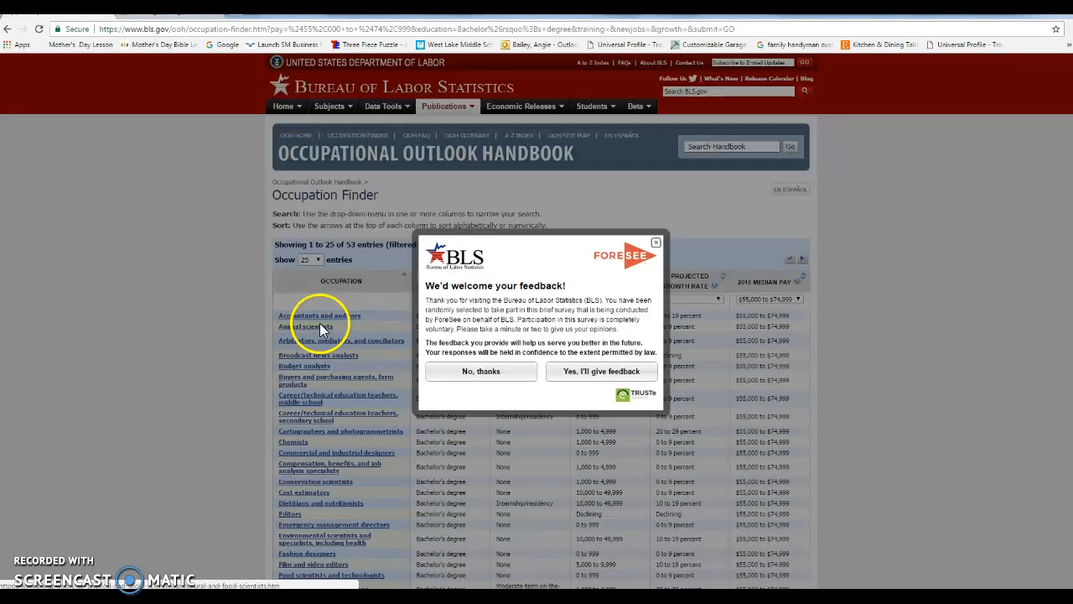
# Decline the feedback survey and switch the results' education filter to associate's degree.
pyautogui.click(481, 371)
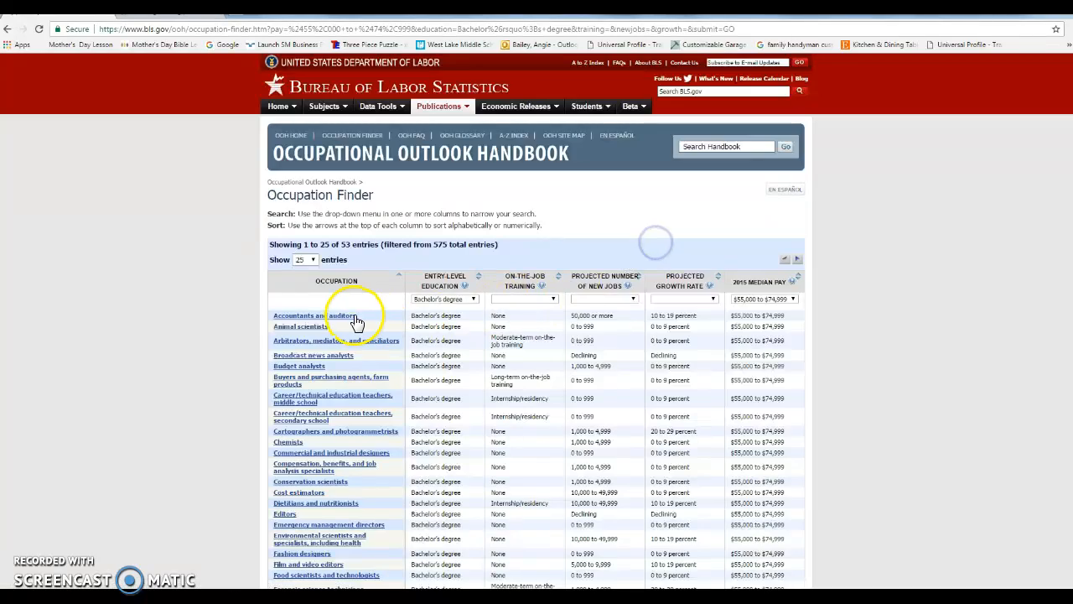
pyautogui.scroll(-3)
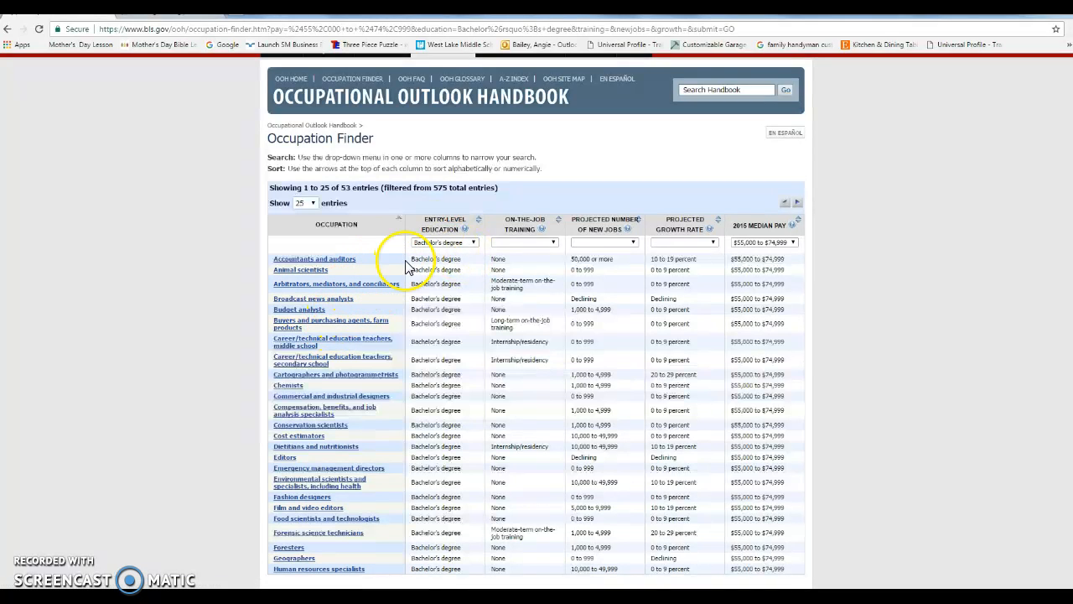
pyautogui.moveTo(564, 258)
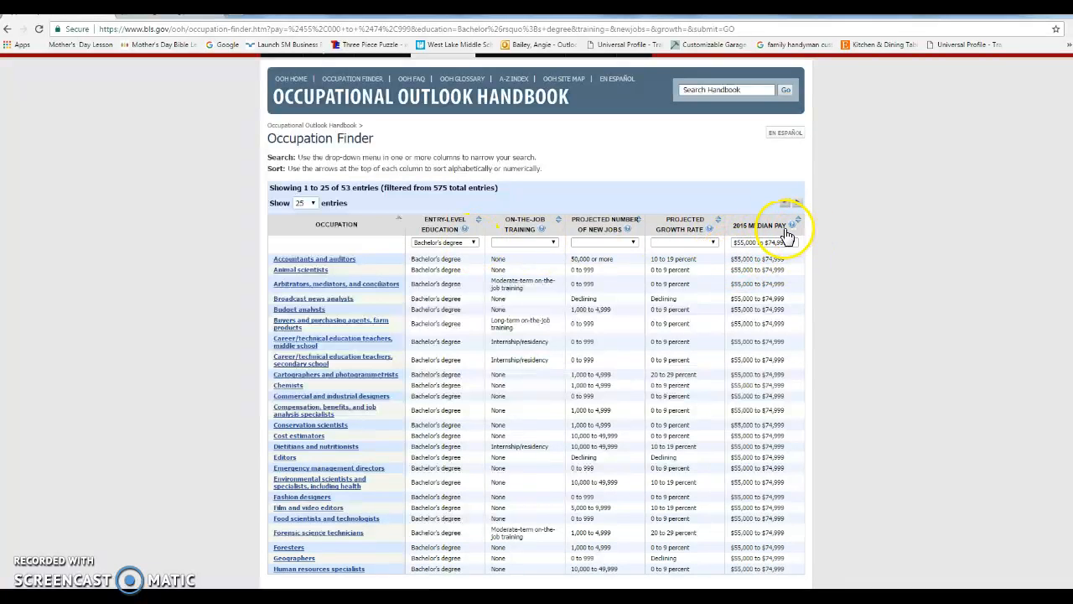
pyautogui.click(473, 241)
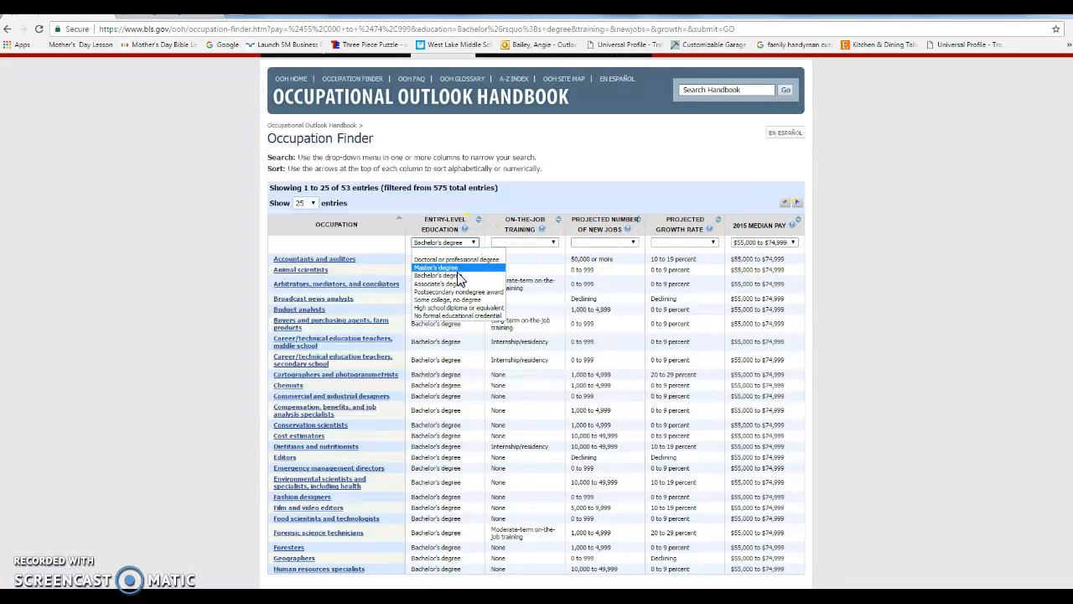
pyautogui.click(439, 283)
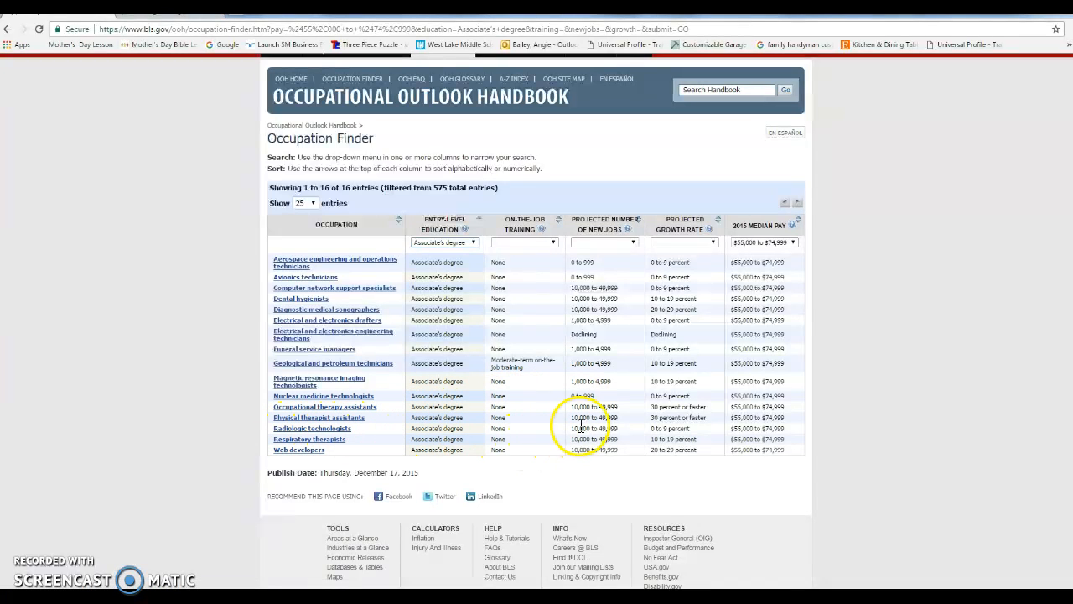
pyautogui.moveTo(742, 428)
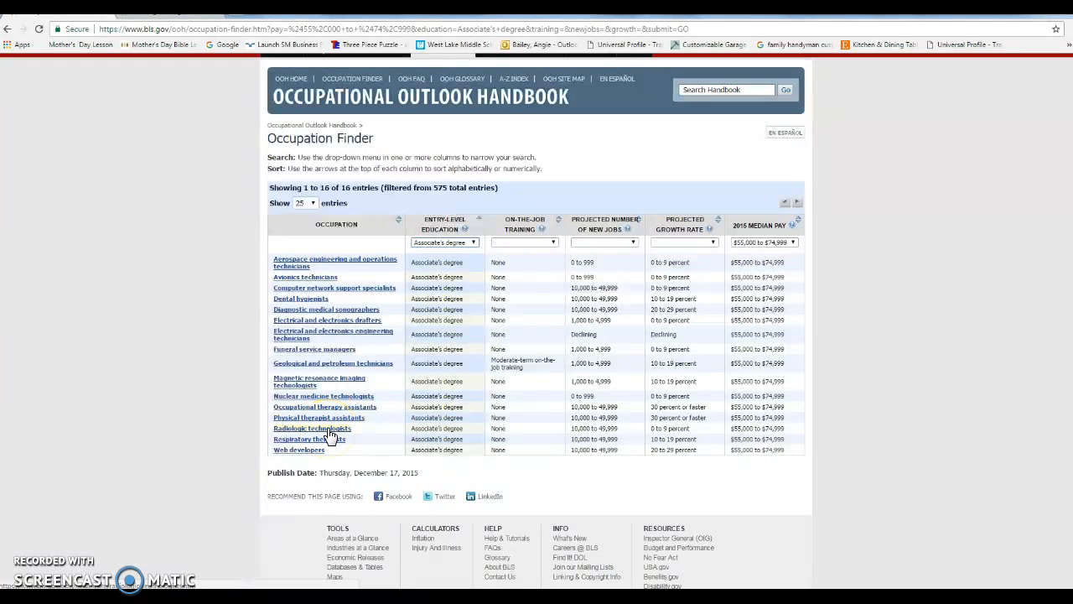
# Open the Radiologic technologists profile and show its What They Do duties.
pyautogui.click(312, 427)
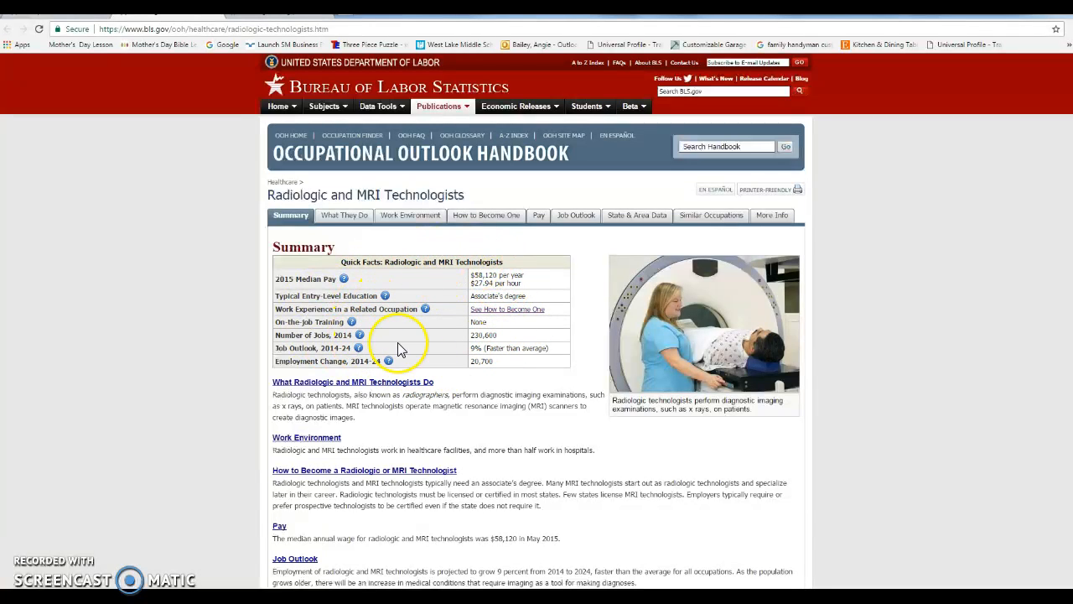
pyautogui.moveTo(490, 296)
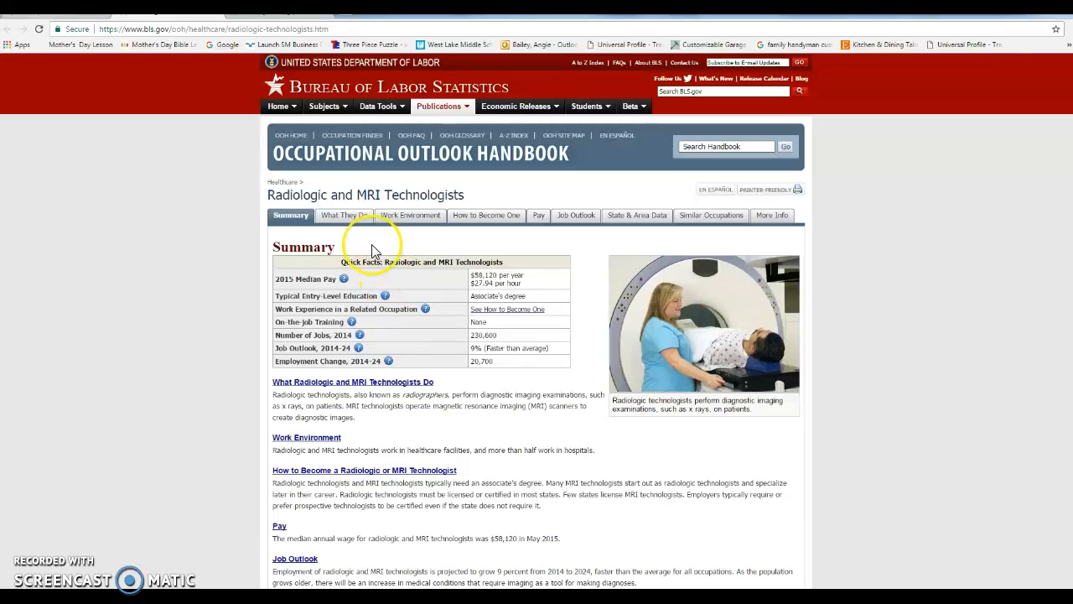
pyautogui.scroll(-3)
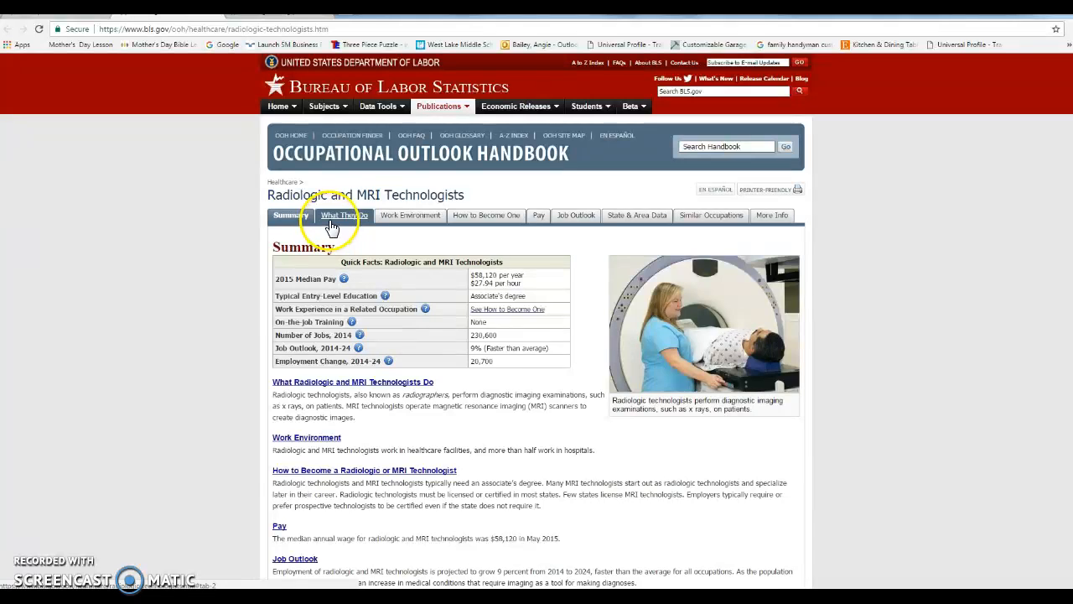
pyautogui.click(343, 215)
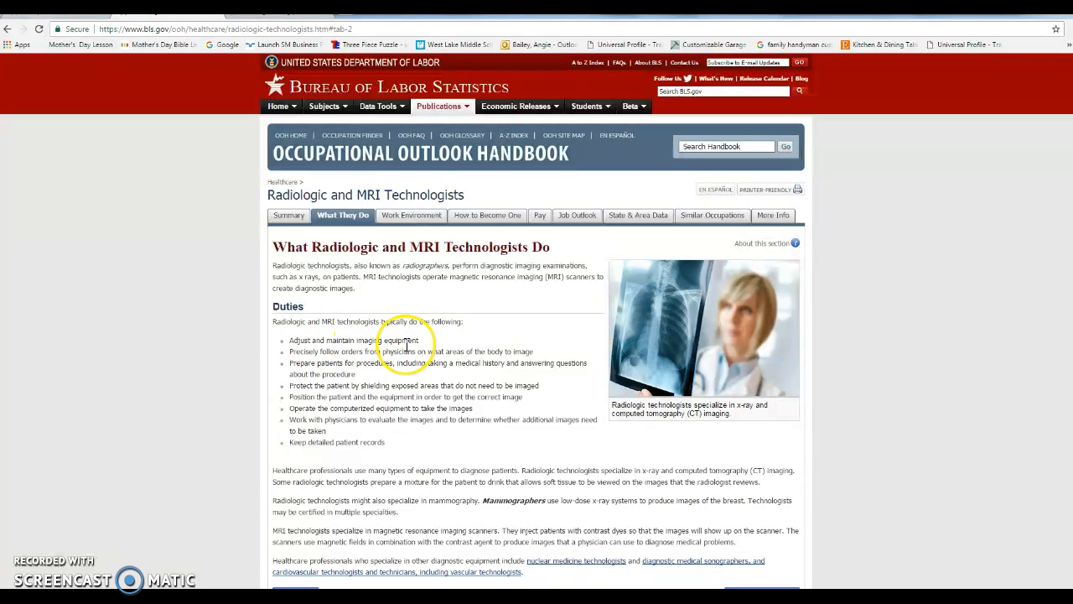
pyautogui.moveTo(344, 396)
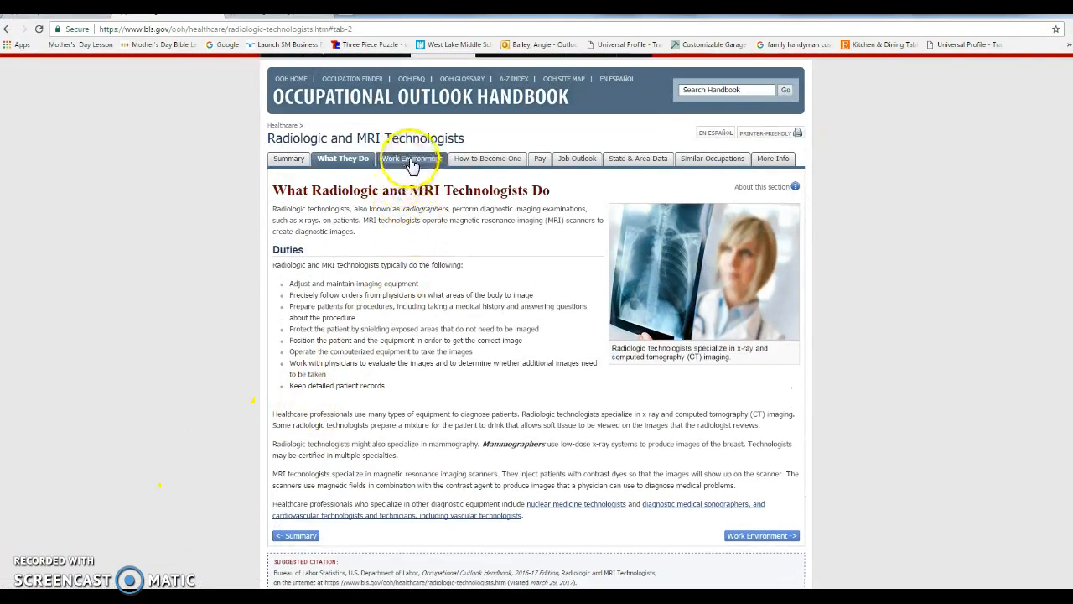
# Show the Work Environment section and scroll down to Work Schedules.
pyautogui.click(409, 158)
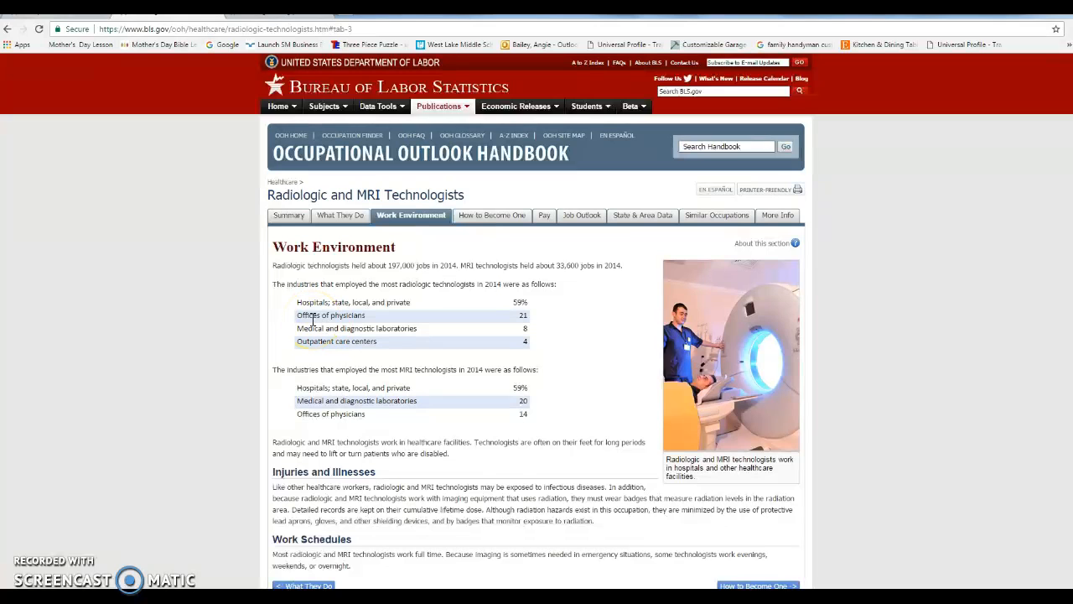
pyautogui.moveTo(278, 295)
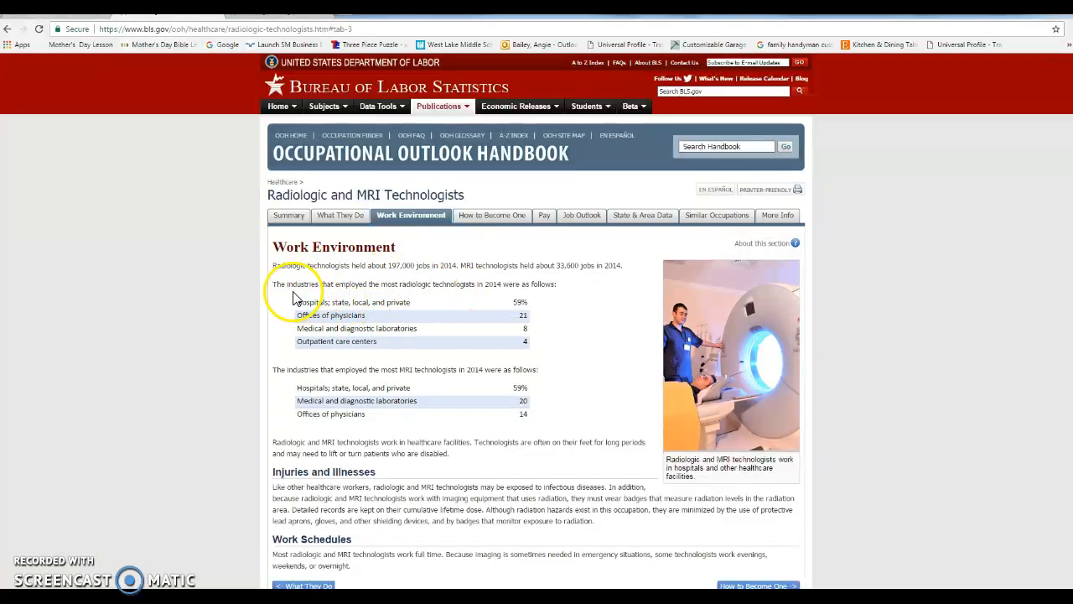
pyautogui.moveTo(475, 285)
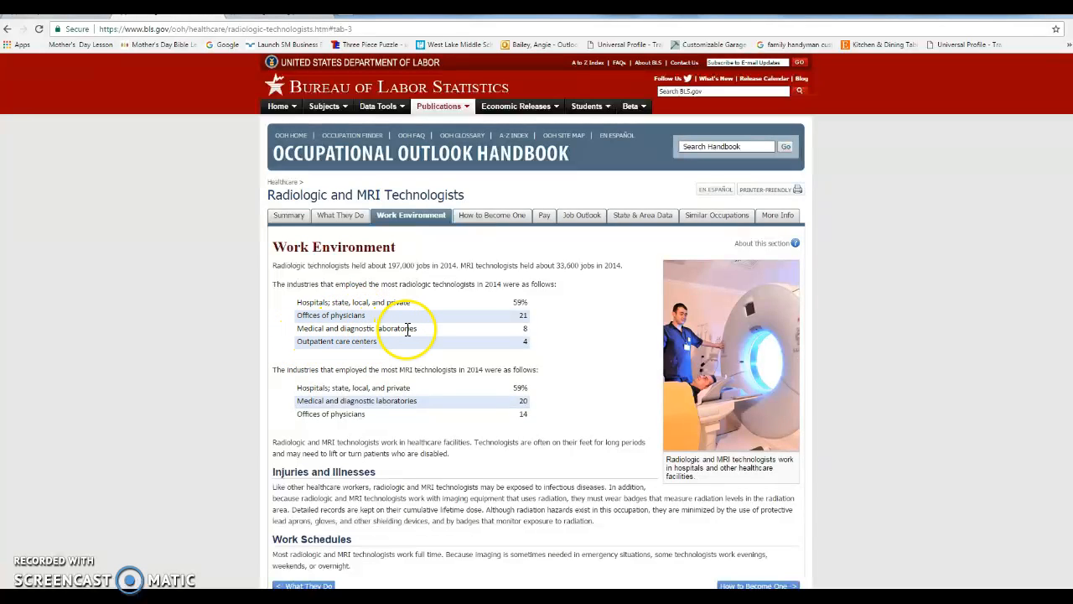
pyautogui.moveTo(352, 357)
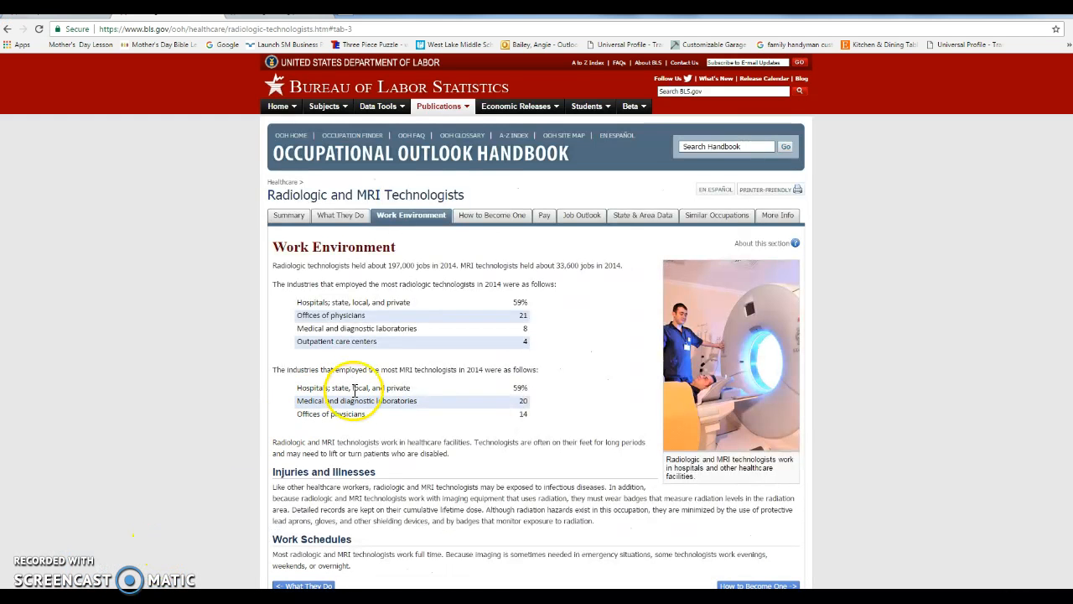
pyautogui.scroll(-3)
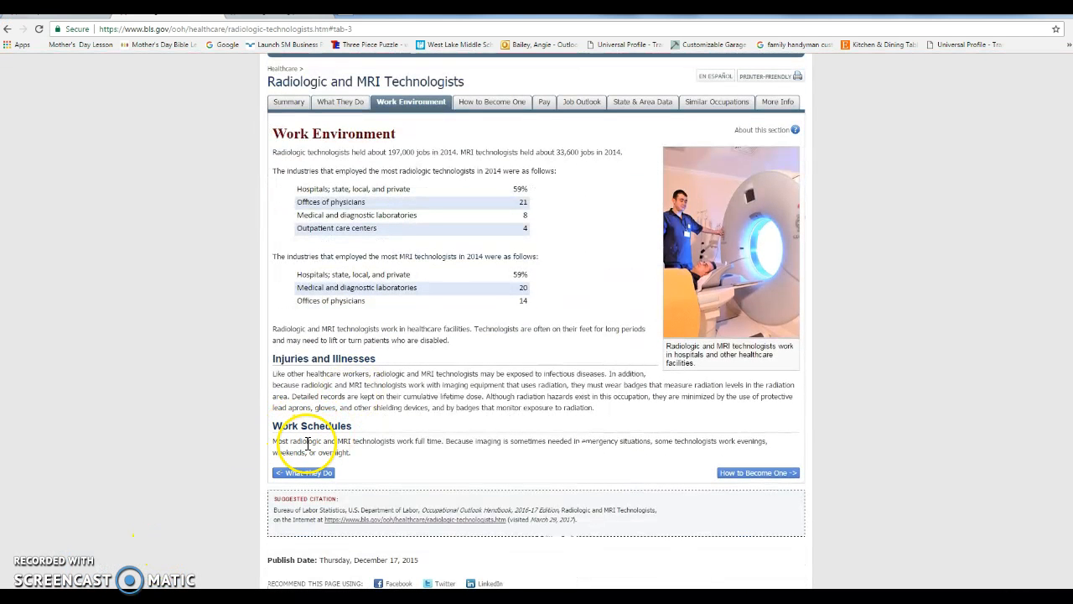
pyautogui.moveTo(425, 443)
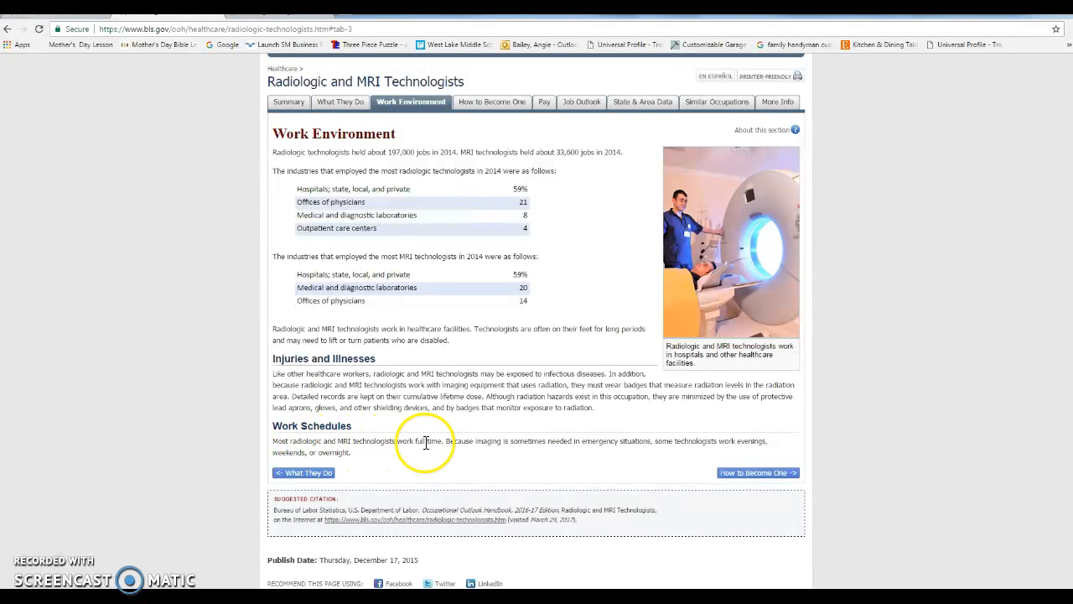
pyautogui.moveTo(598, 436)
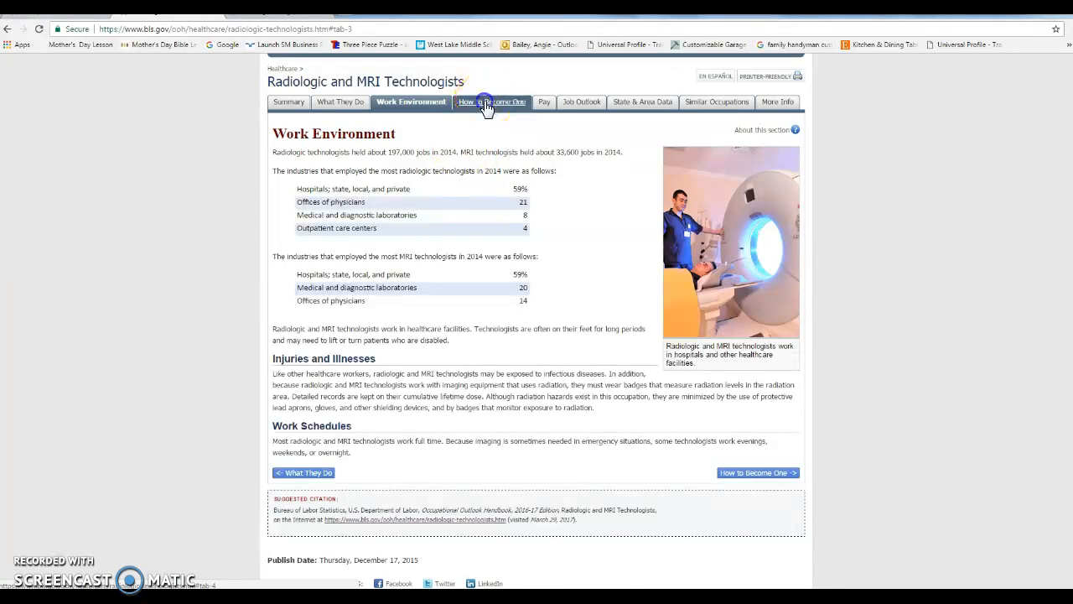
# Show the How to Become One section for radiologic technologists.
pyautogui.click(492, 101)
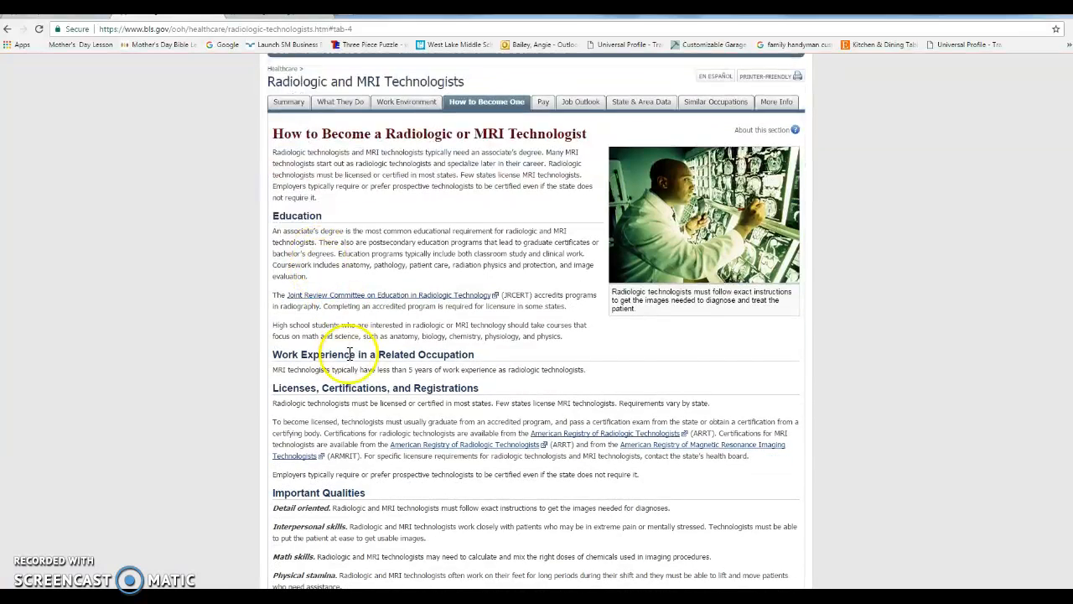
pyautogui.moveTo(379, 418)
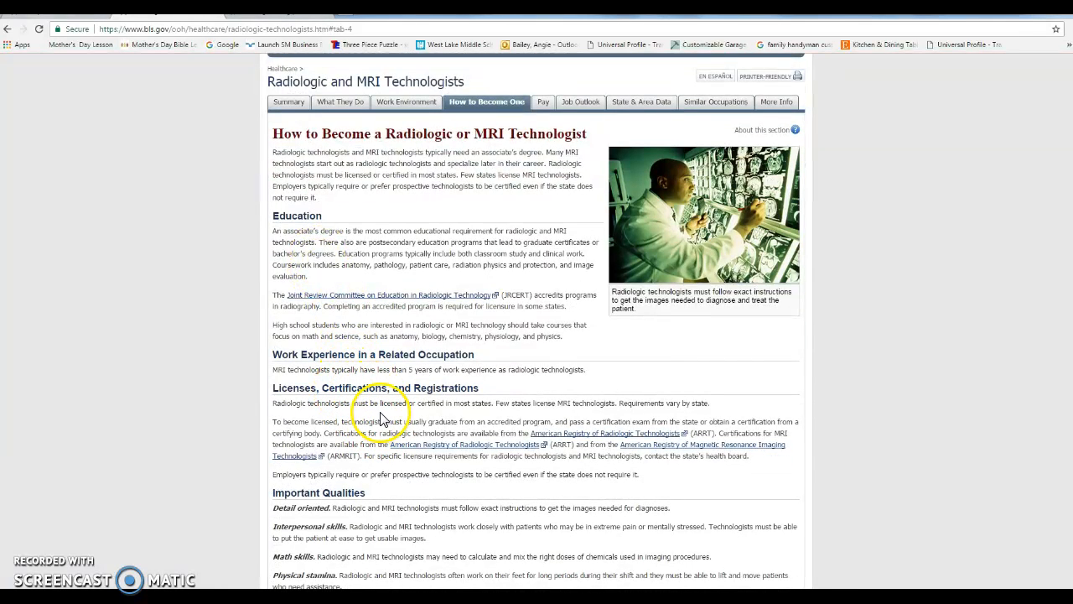
pyautogui.moveTo(485, 407)
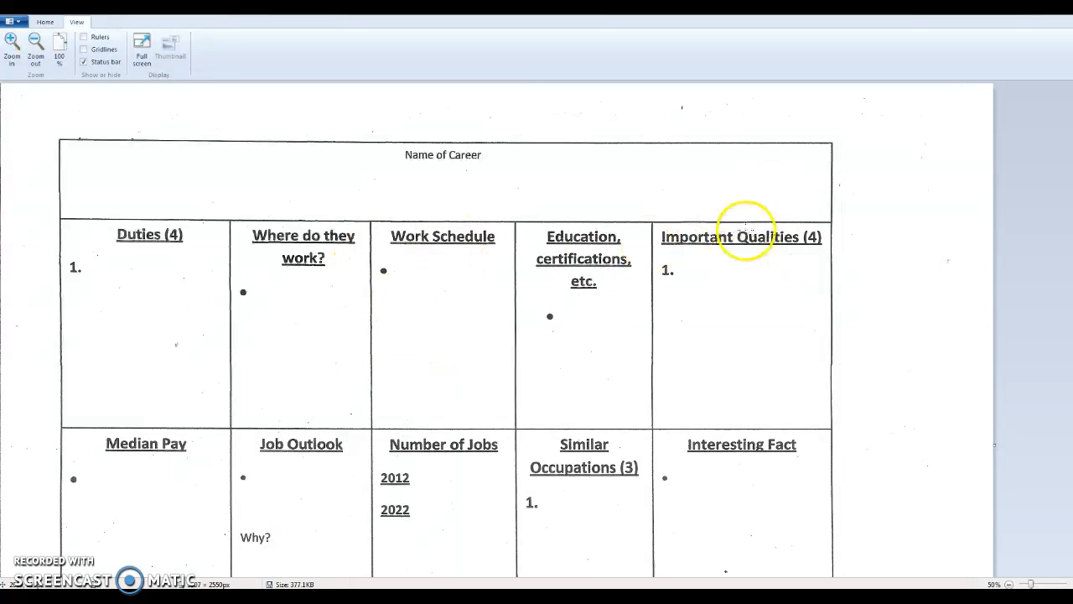
pyautogui.moveTo(495, 306)
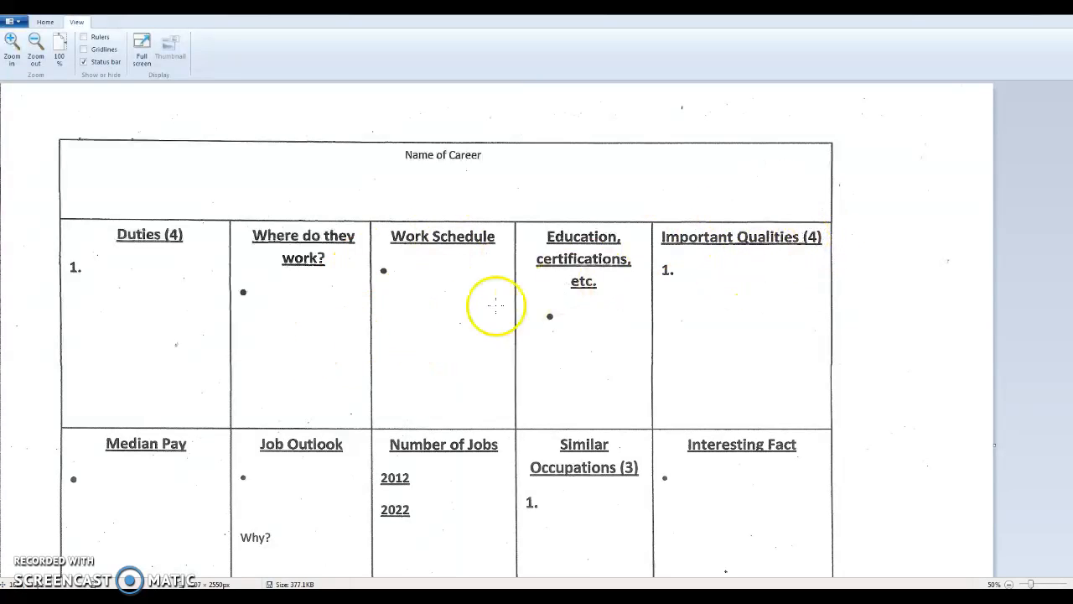
# Scroll through the Paint career chart, then bring up the vocabulary PowerPoint presentation.
pyautogui.scroll(-3)
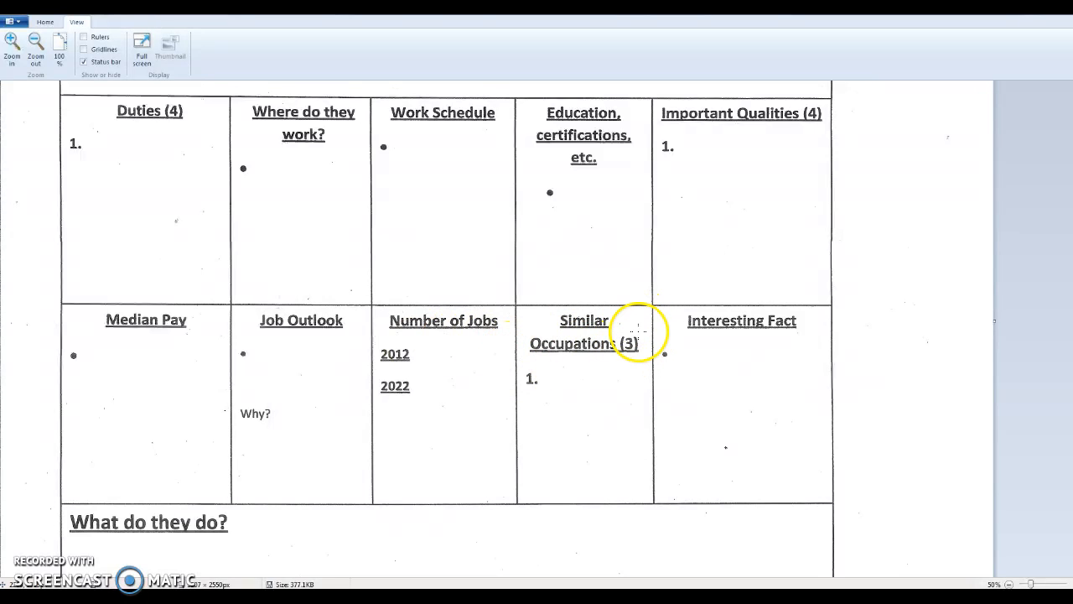
pyautogui.moveTo(708, 439)
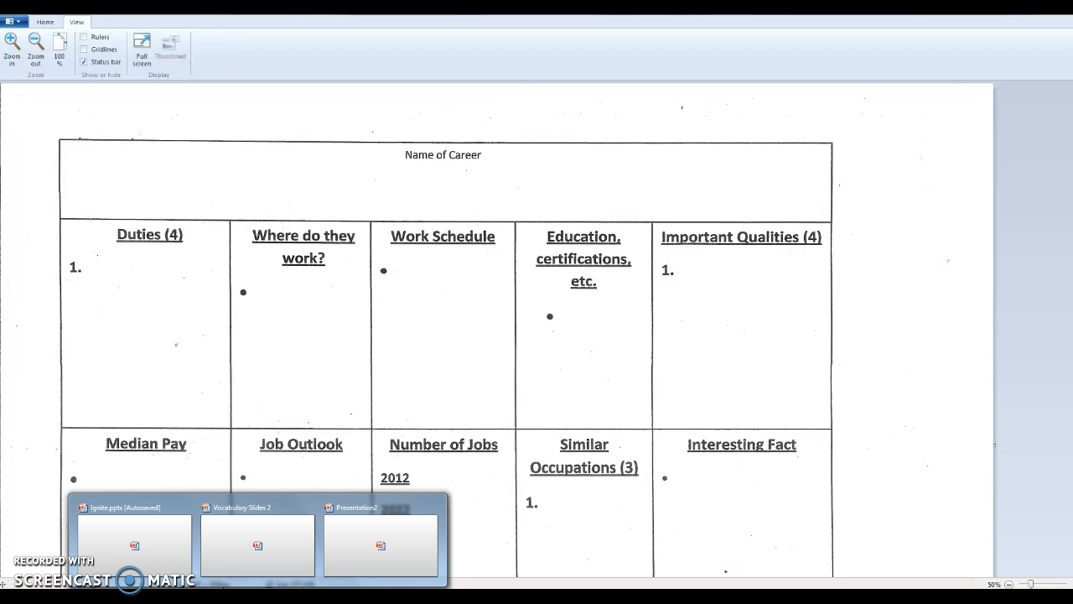
pyautogui.click(380, 545)
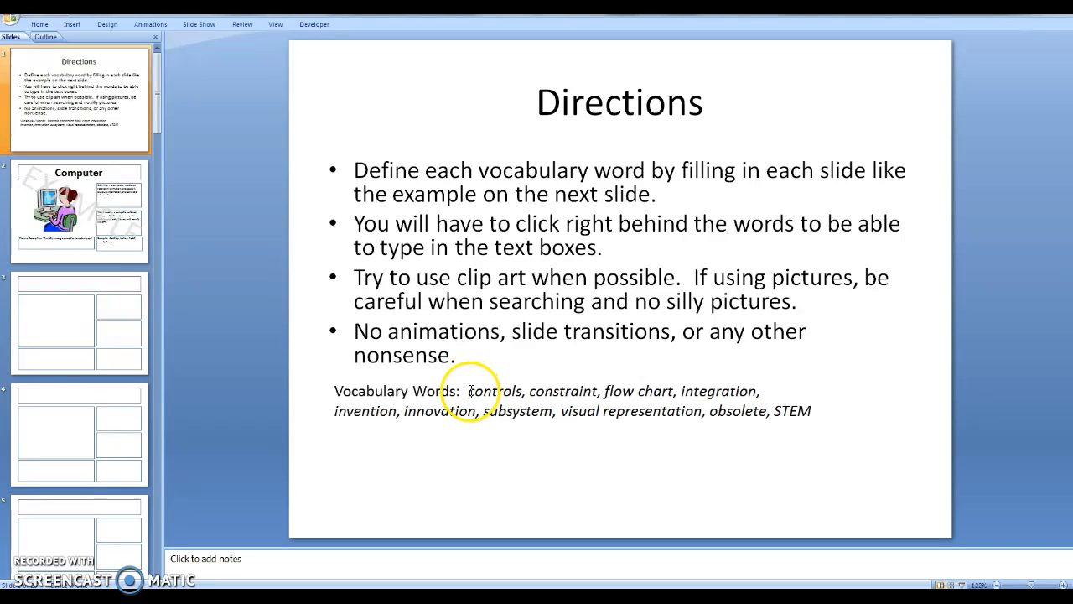
# Highlight the vocabulary word list, view the Computer example, then go to blank slide 3.
pyautogui.moveTo(468, 391); pyautogui.dragTo(809, 410)
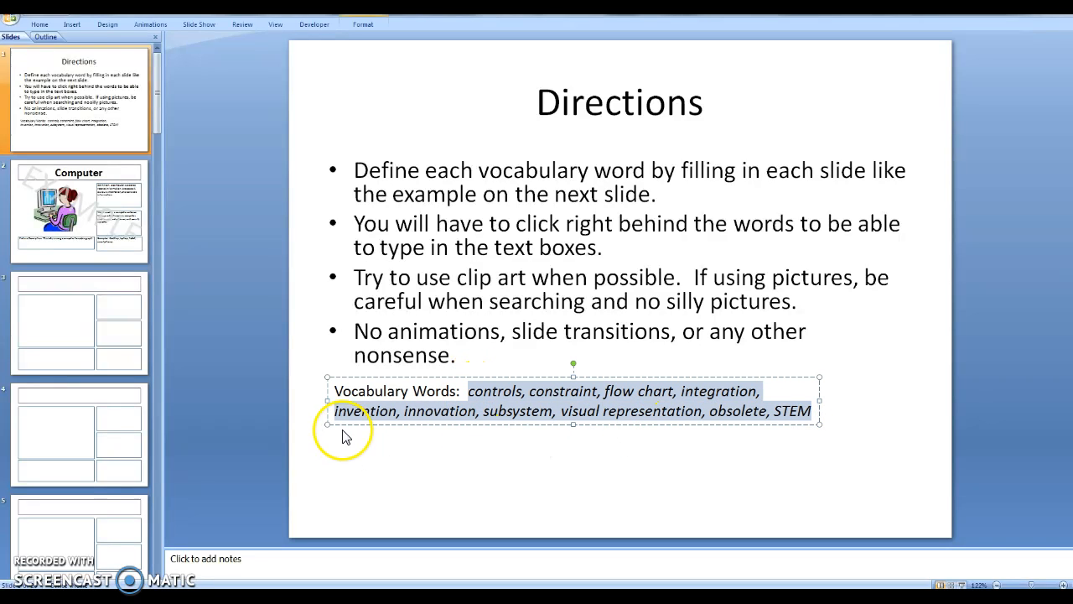
pyautogui.moveTo(422, 298)
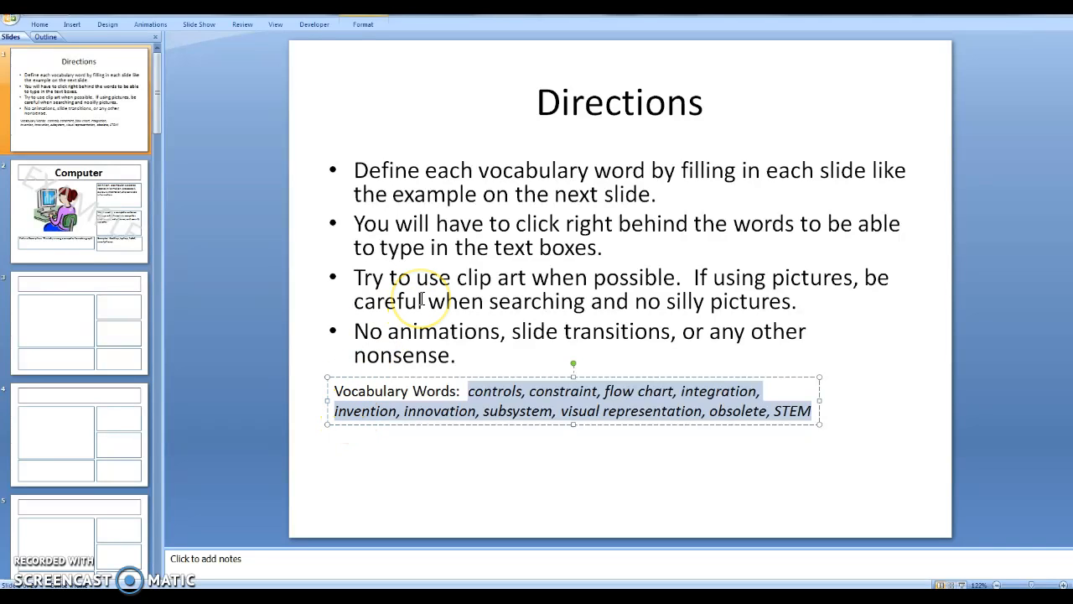
pyautogui.click(78, 207)
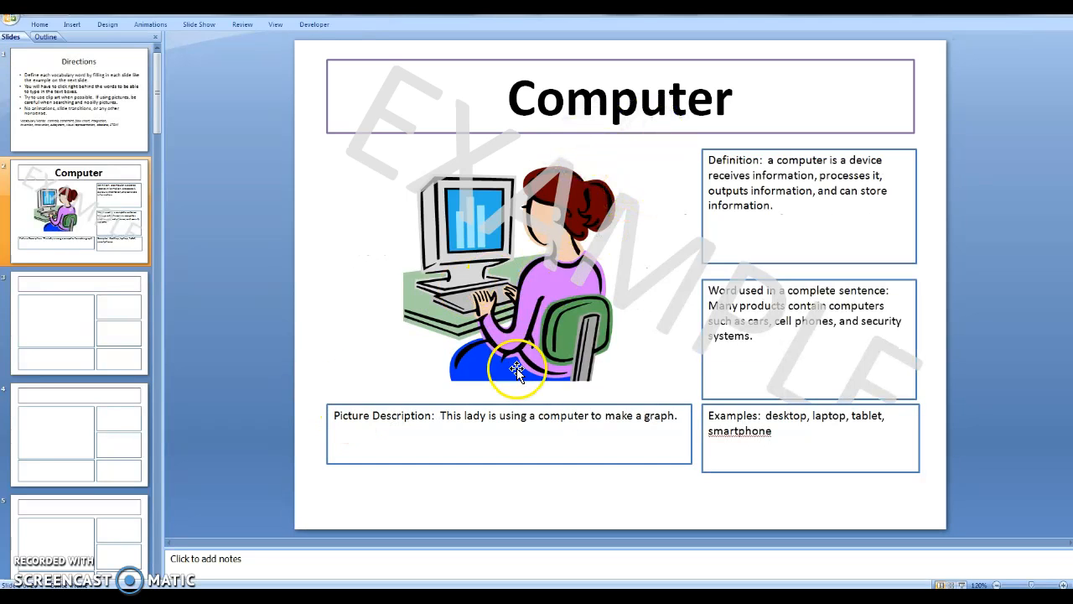
pyautogui.click(78, 323)
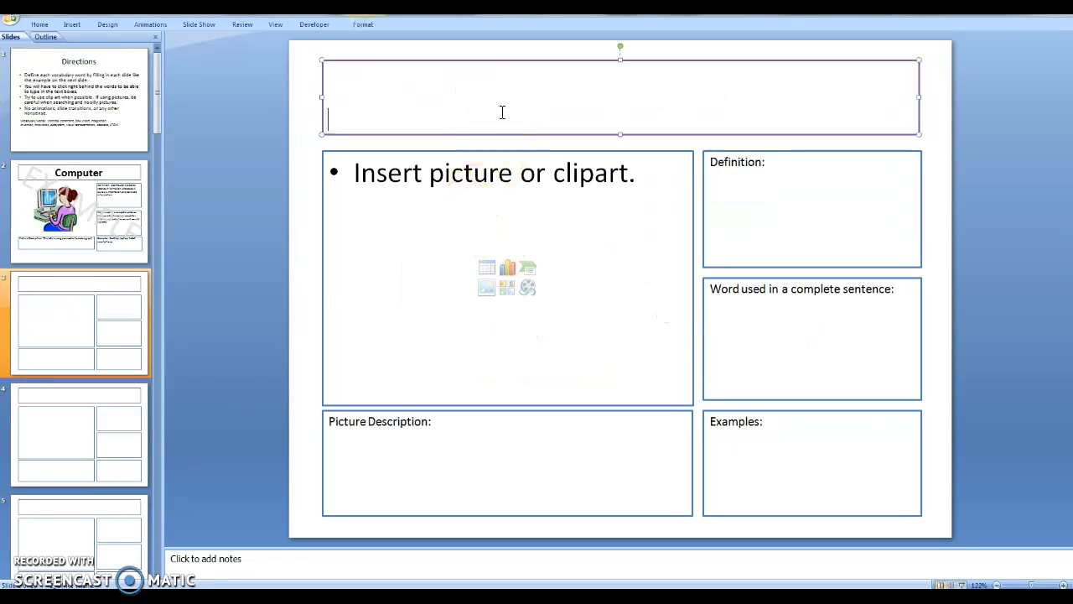
# Title slide 3 'Invention' and enter the definition 'Technology that is brand new, has never existed before'.
pyautogui.write('Inven')
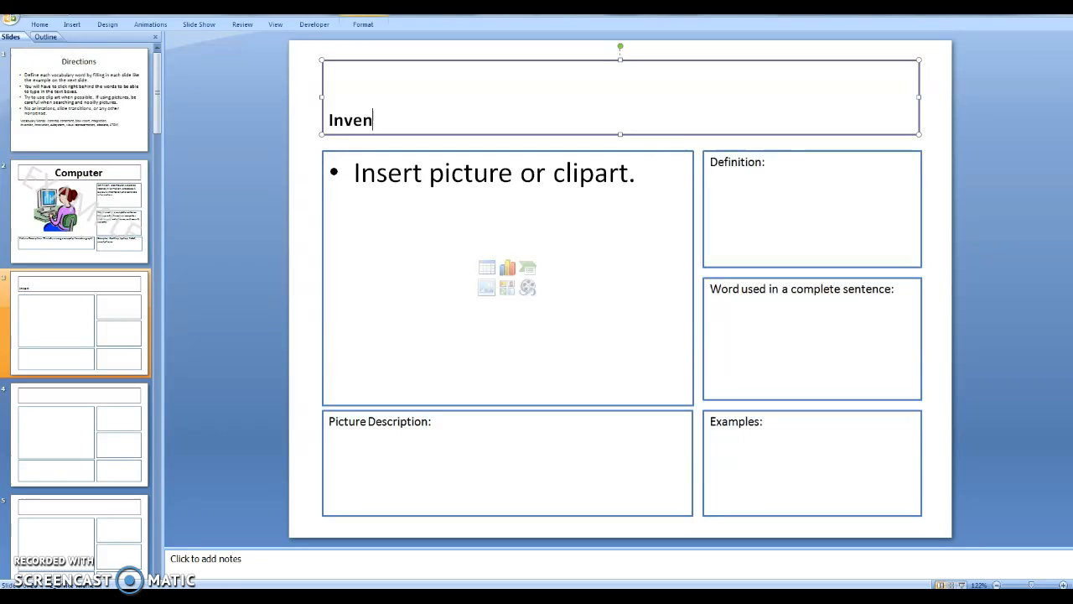
pyautogui.write('tion')
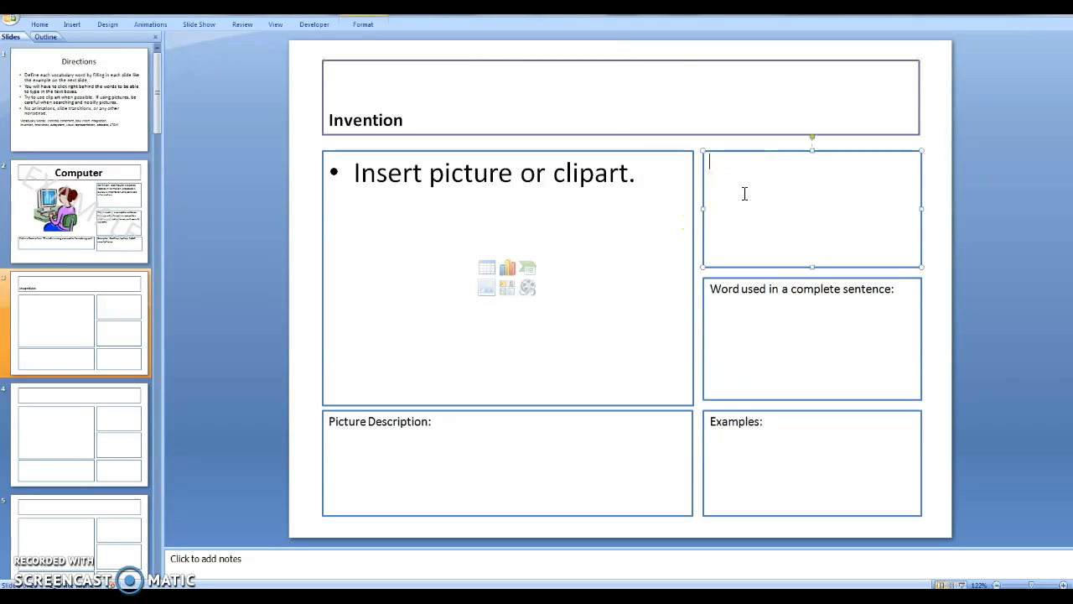
pyautogui.write('A')
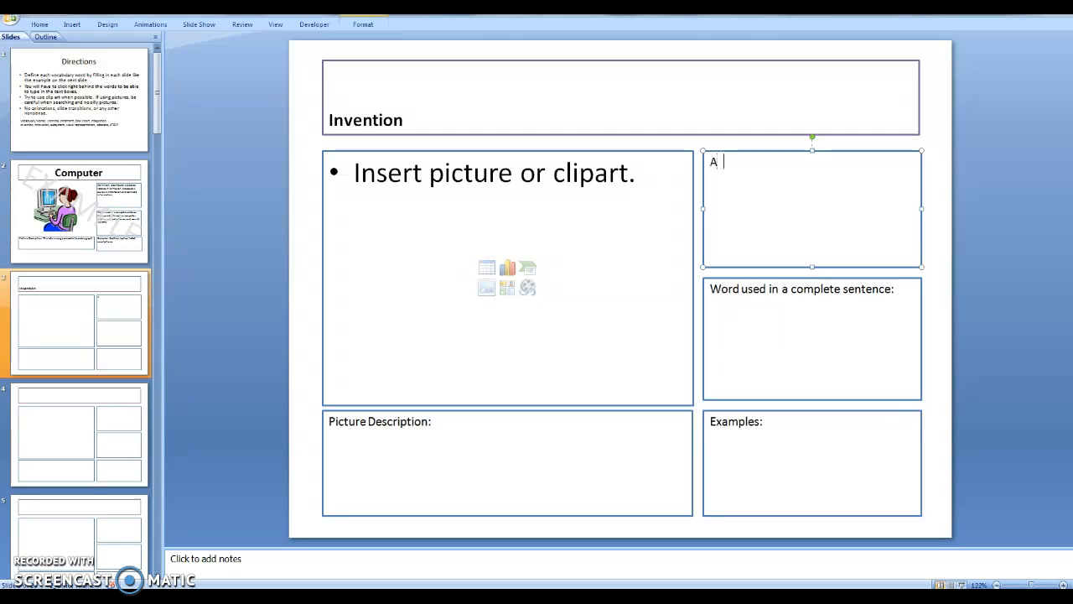
pyautogui.write('nything t')
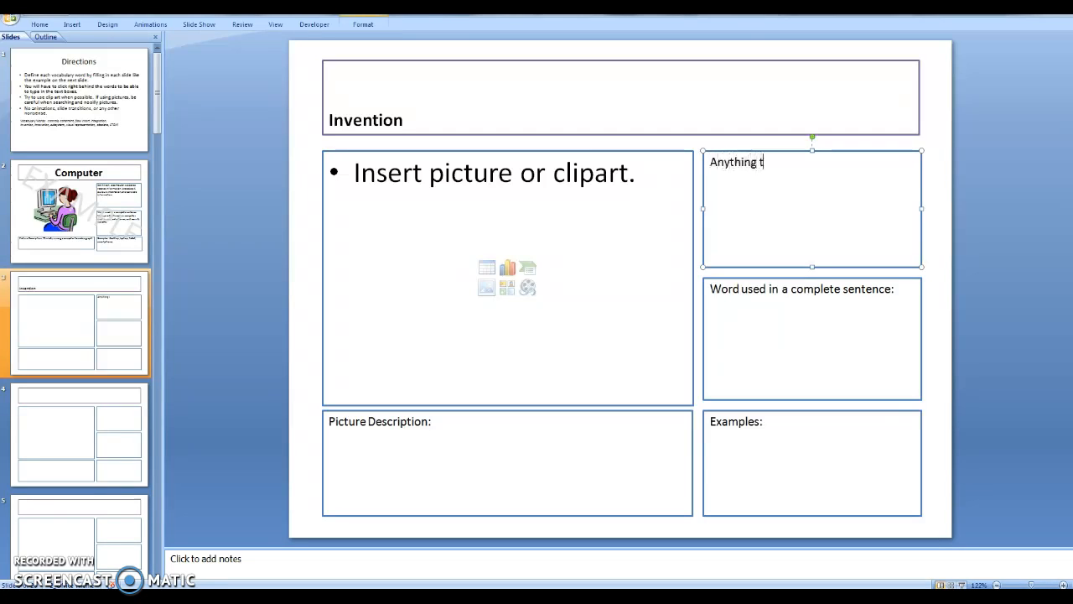
pyautogui.press('BackSpace')
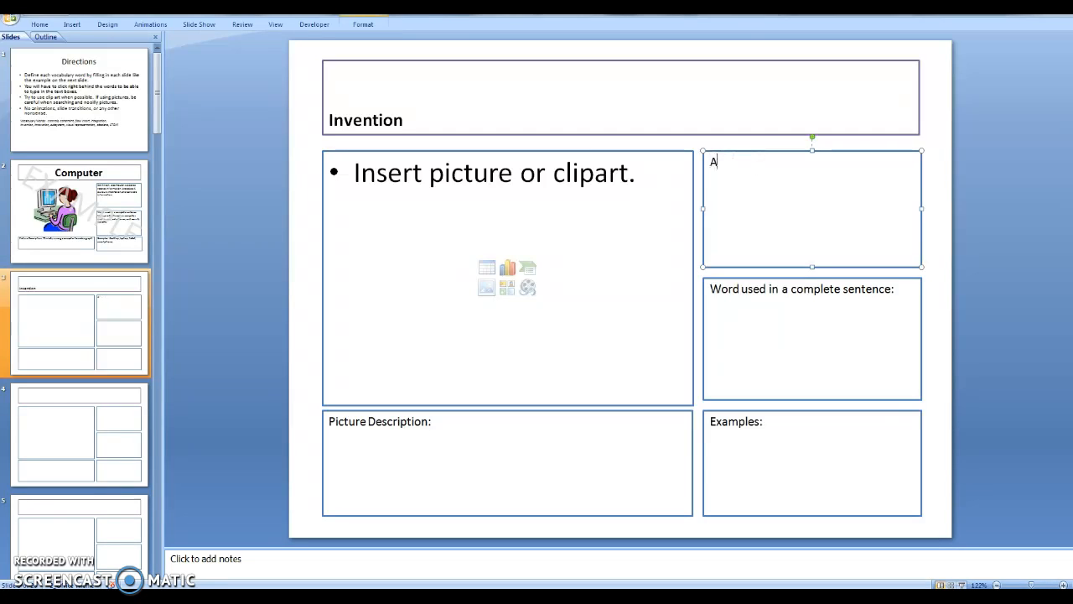
pyautogui.write('Technolgy that is brand new, has')
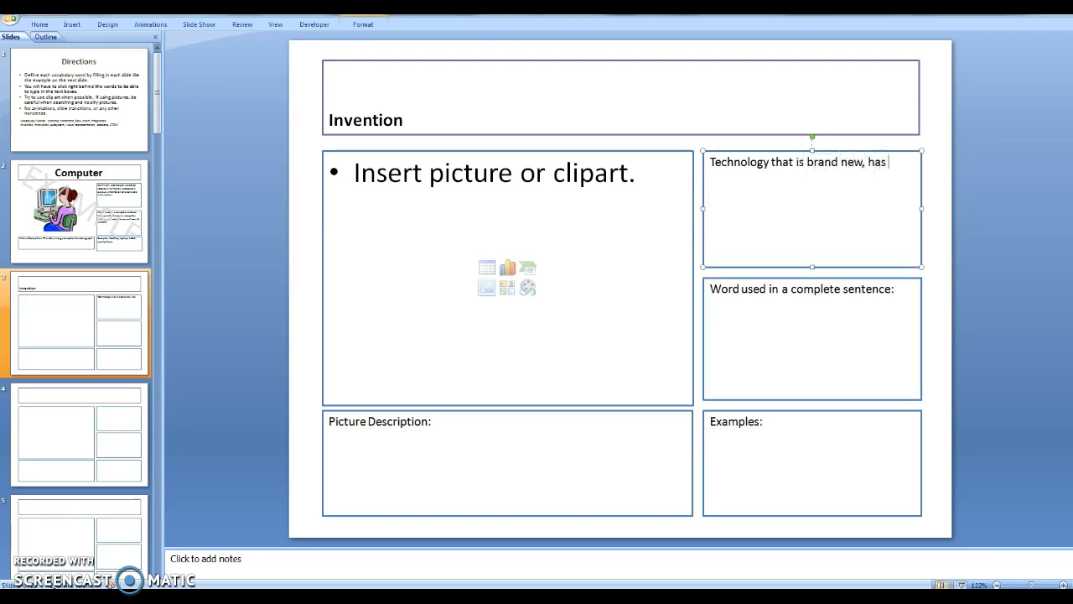
pyautogui.write('never')
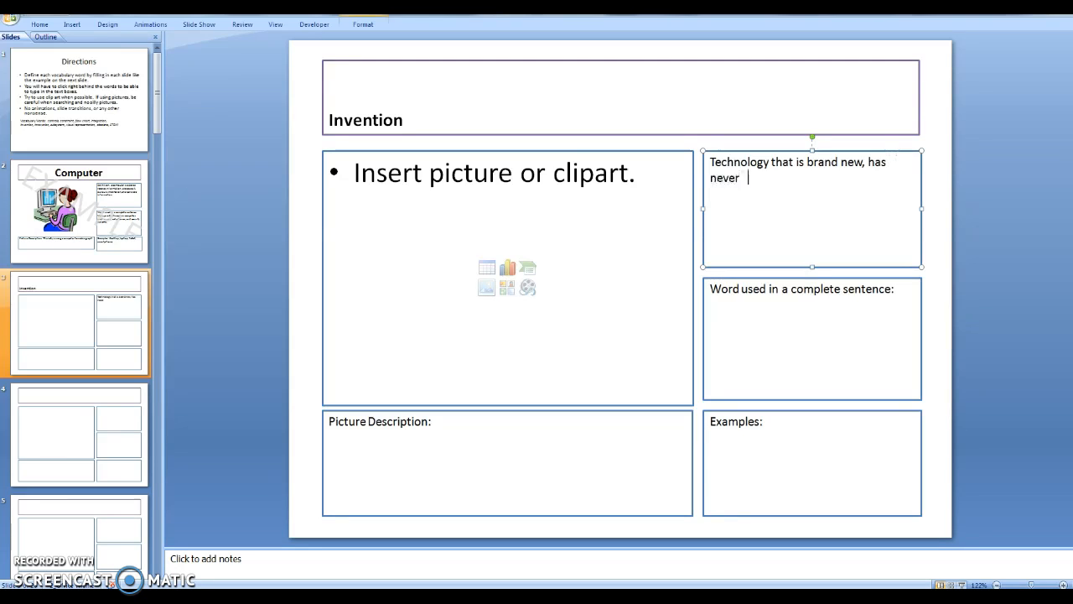
pyautogui.write('existed')
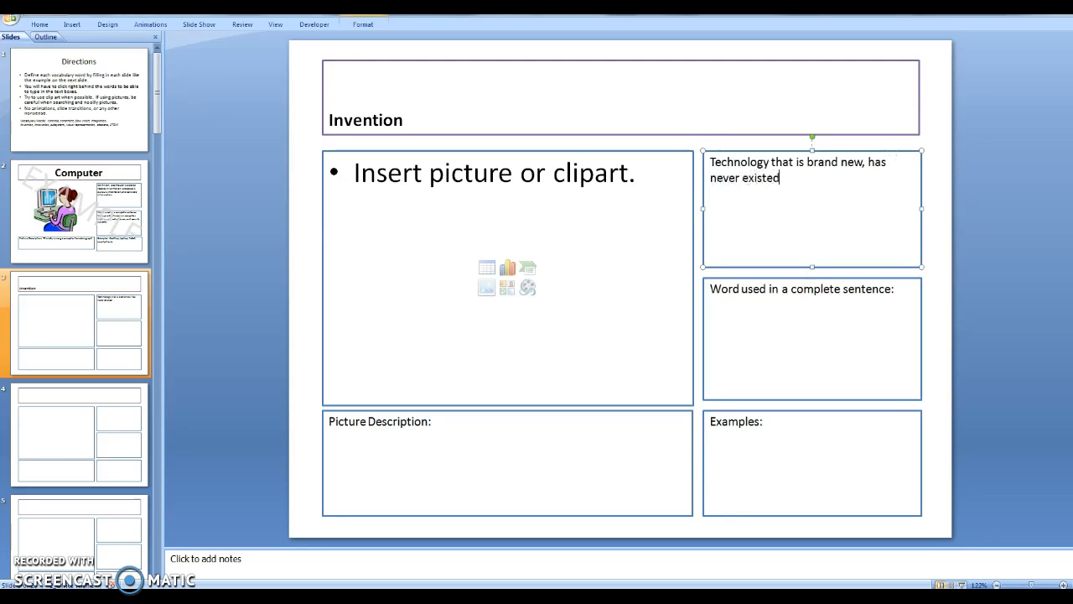
pyautogui.write('before')
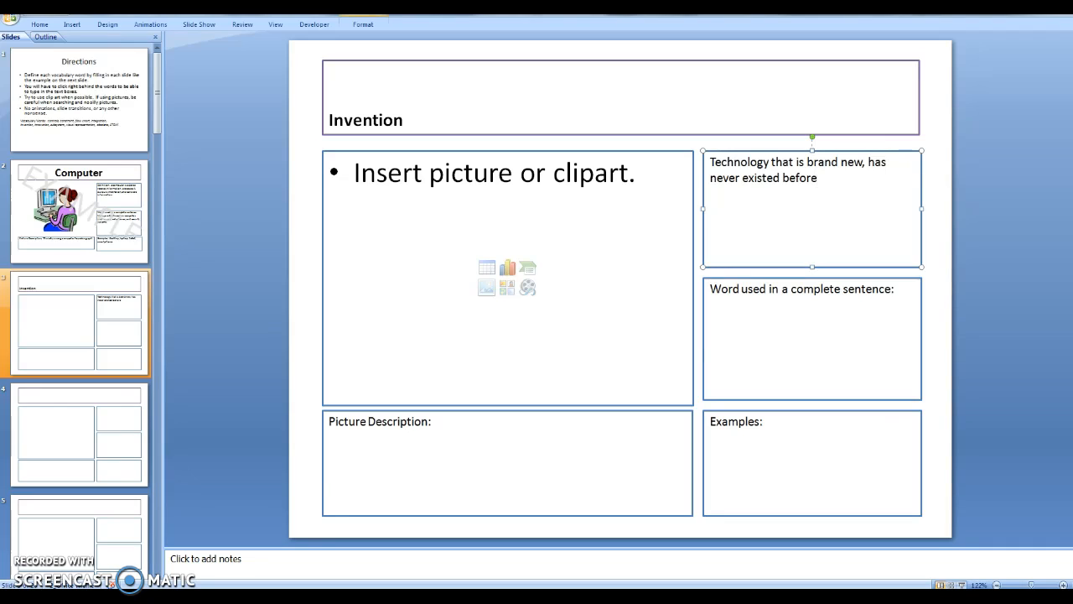
pyautogui.moveTo(762, 302)
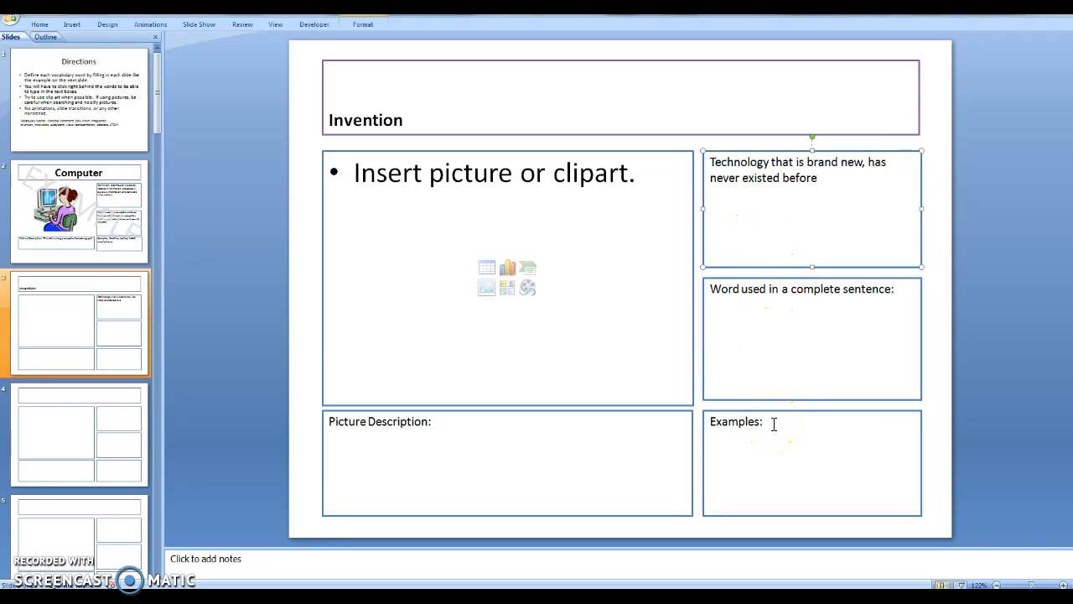
pyautogui.moveTo(527, 268)
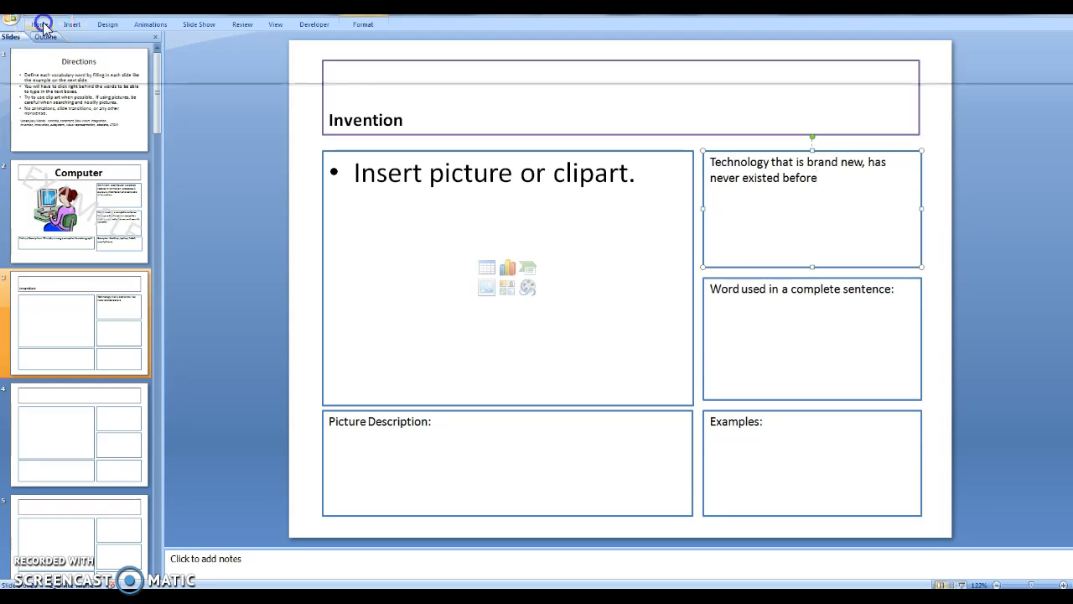
# Search Clip Art for 'invention' to find light-bulb clips for the slide.
pyautogui.click(71, 23)
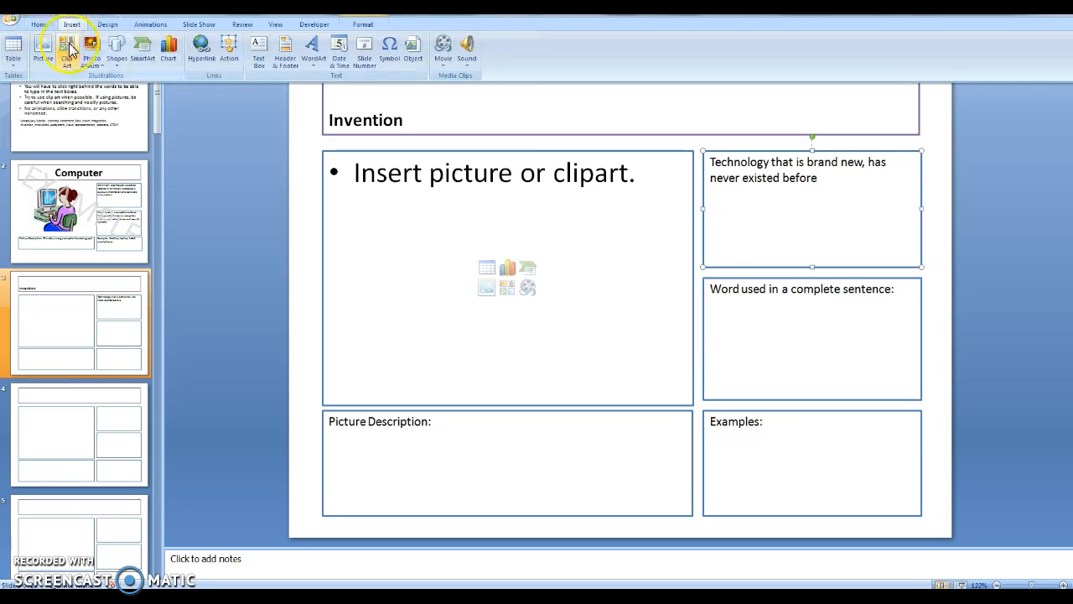
pyautogui.moveTo(67, 48)
pyautogui.write('Invention')
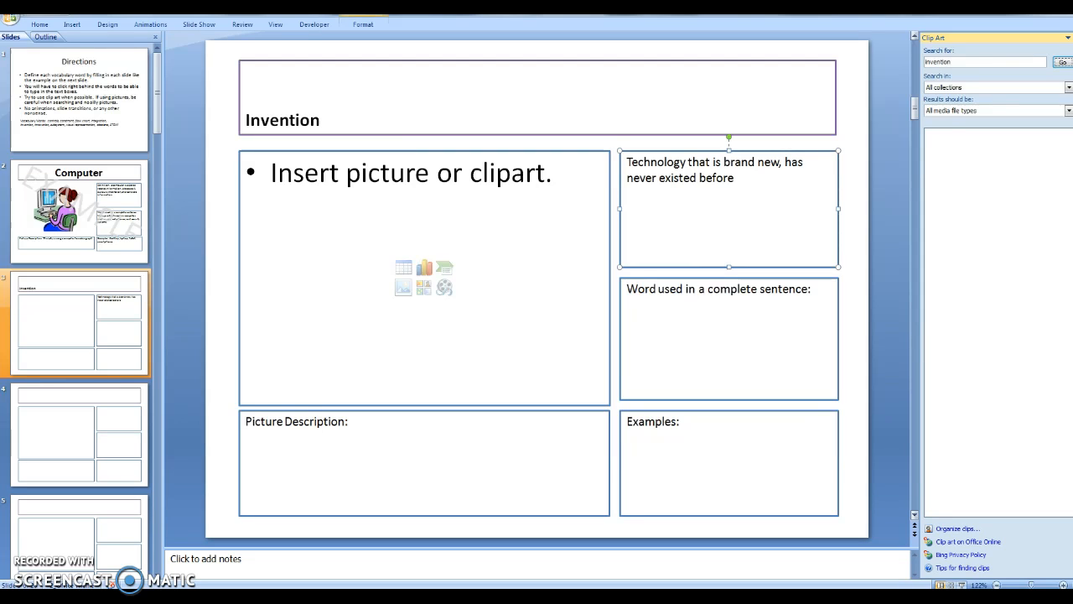
pyautogui.click(1061, 61)
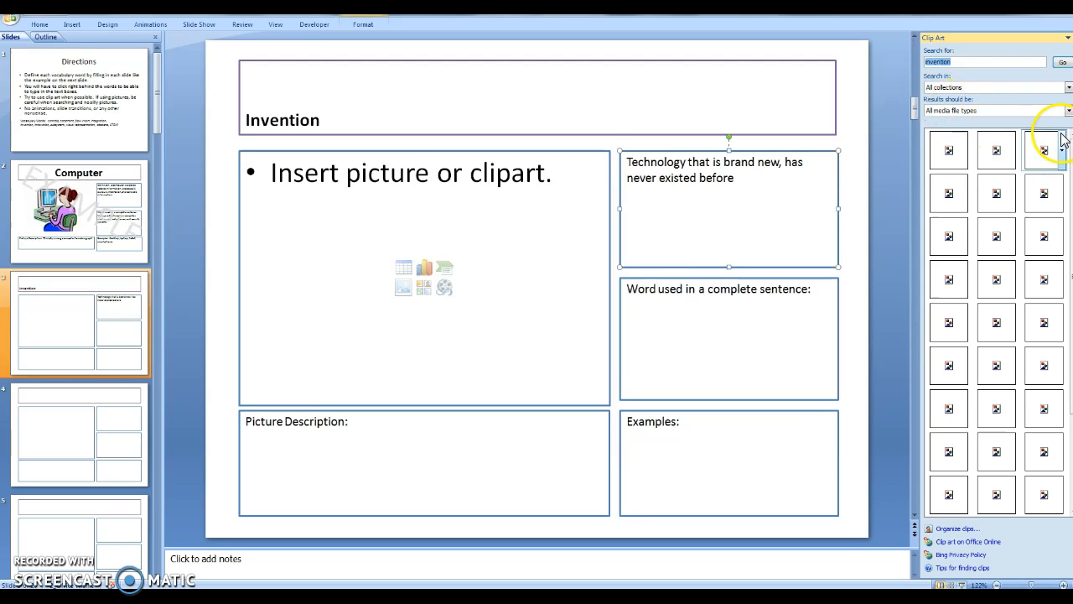
pyautogui.moveTo(1043, 149)
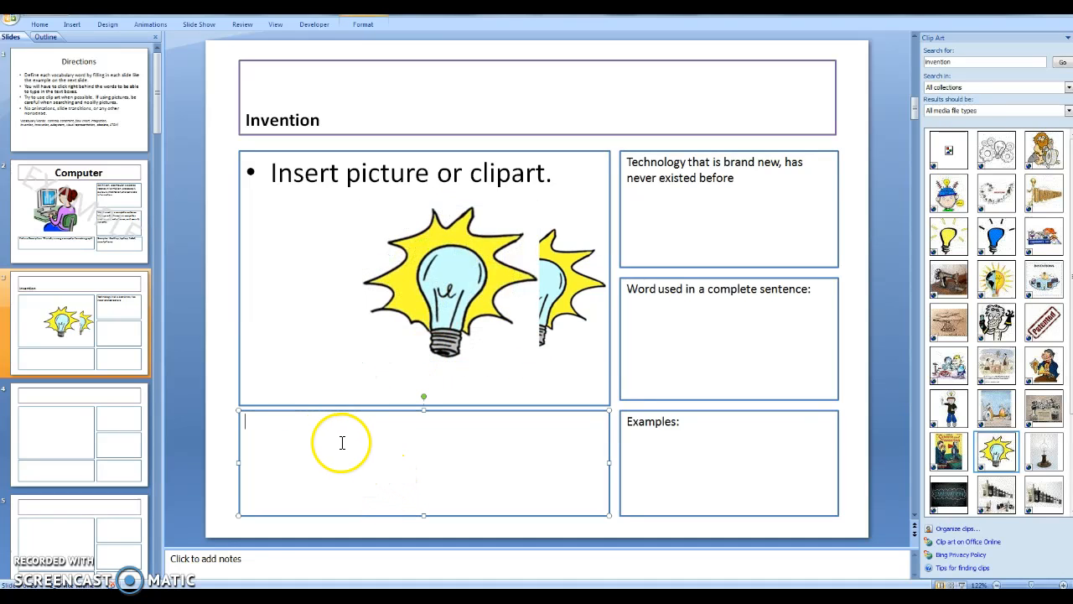
pyautogui.moveTo(372, 457)
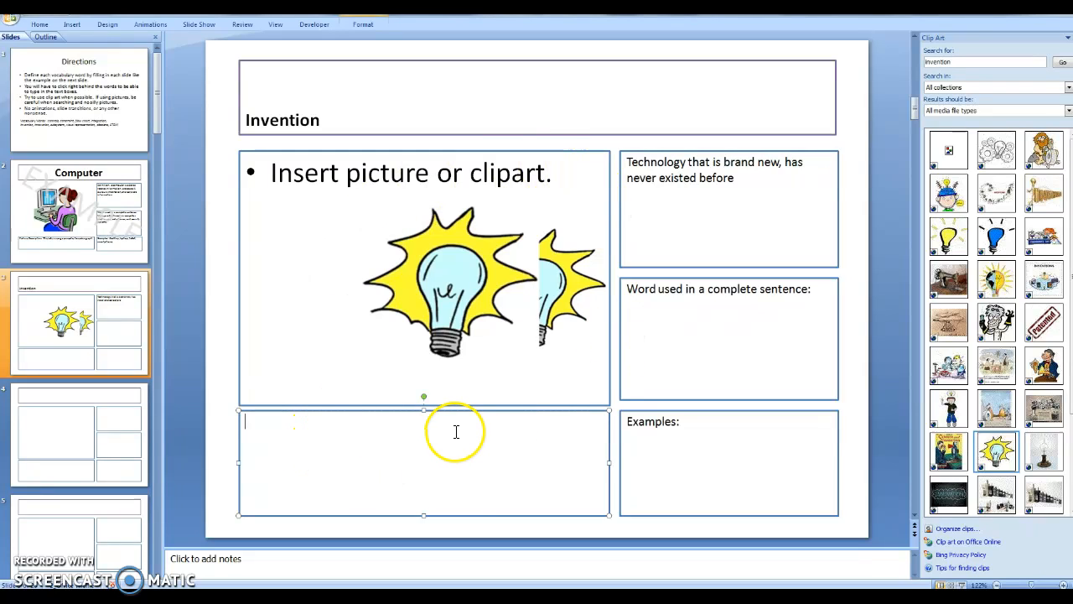
# Return to the Directions slide and place the cursor in its instructions text.
pyautogui.click(79, 433)
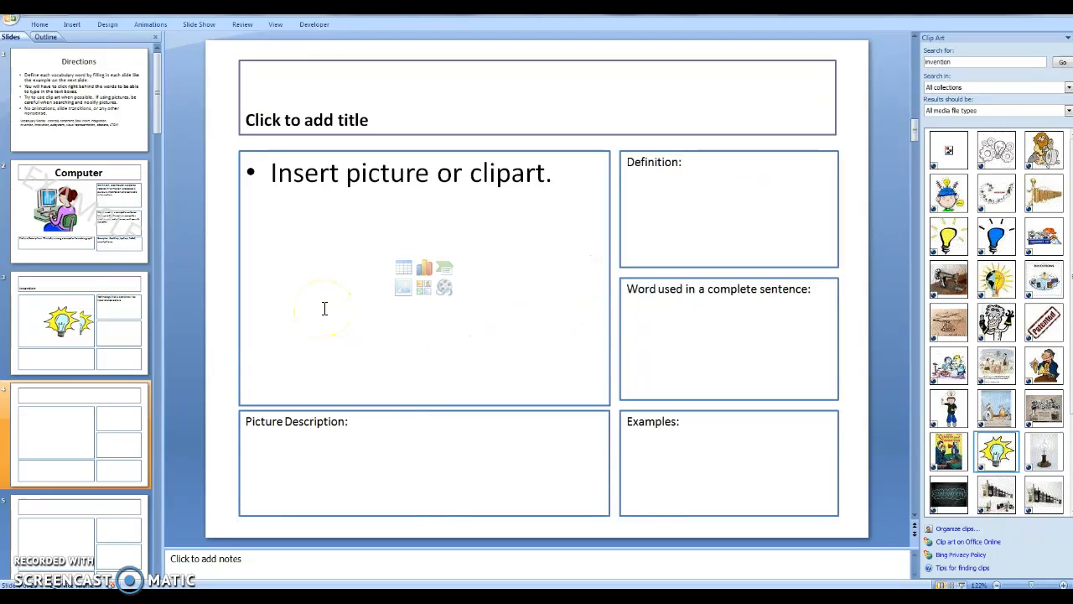
pyautogui.click(78, 99)
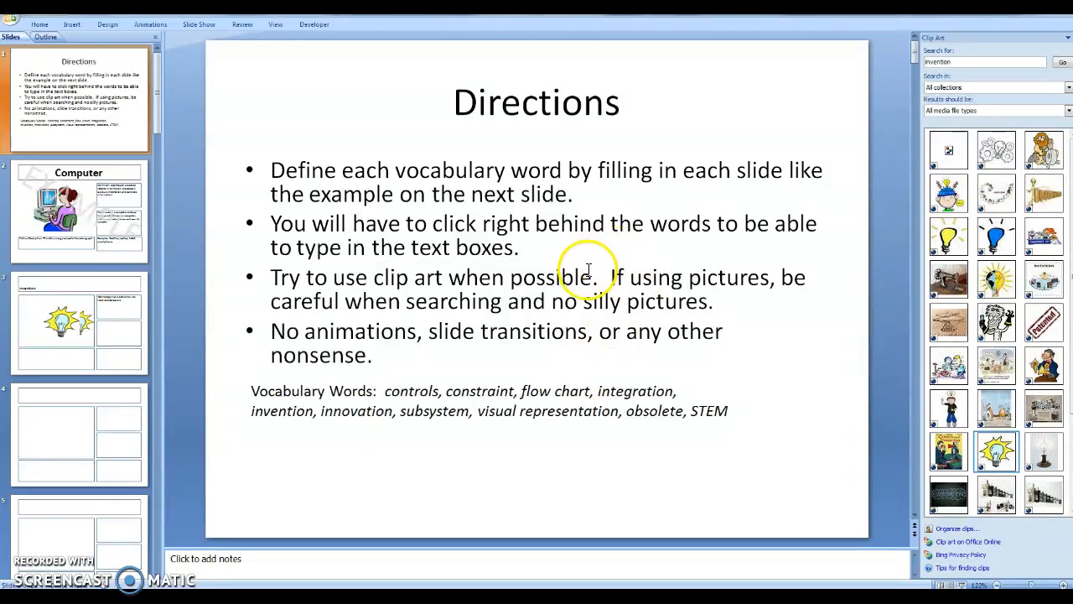
pyautogui.moveTo(610, 314)
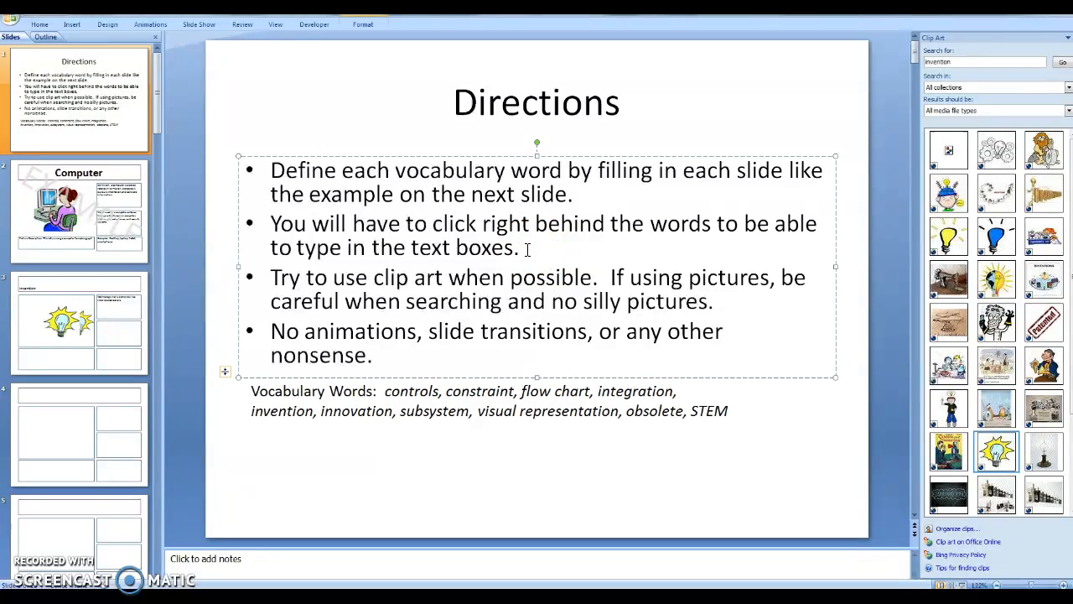
pyautogui.click(520, 247)
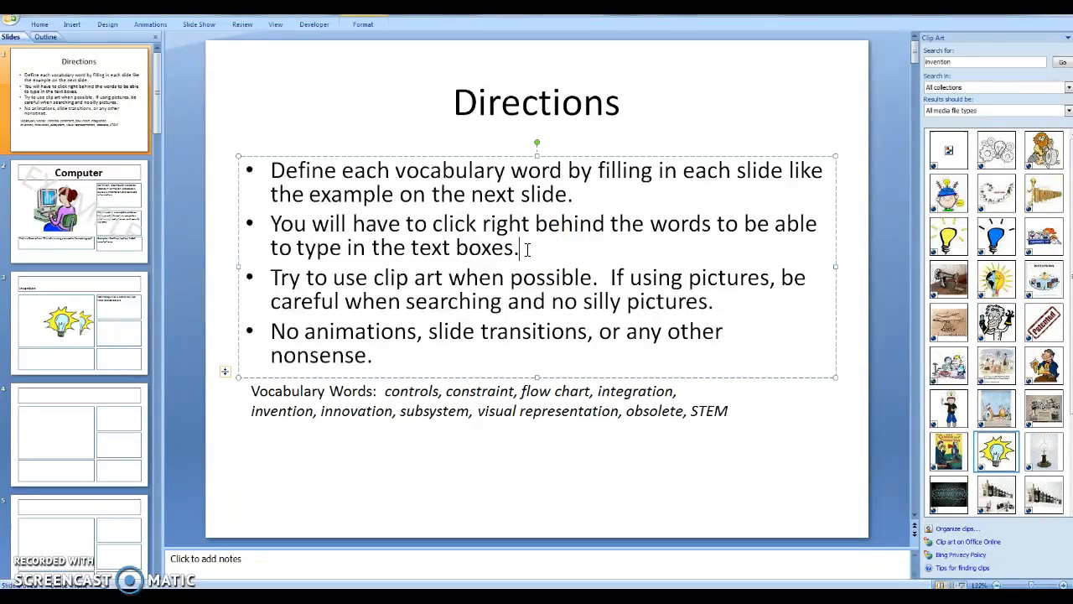